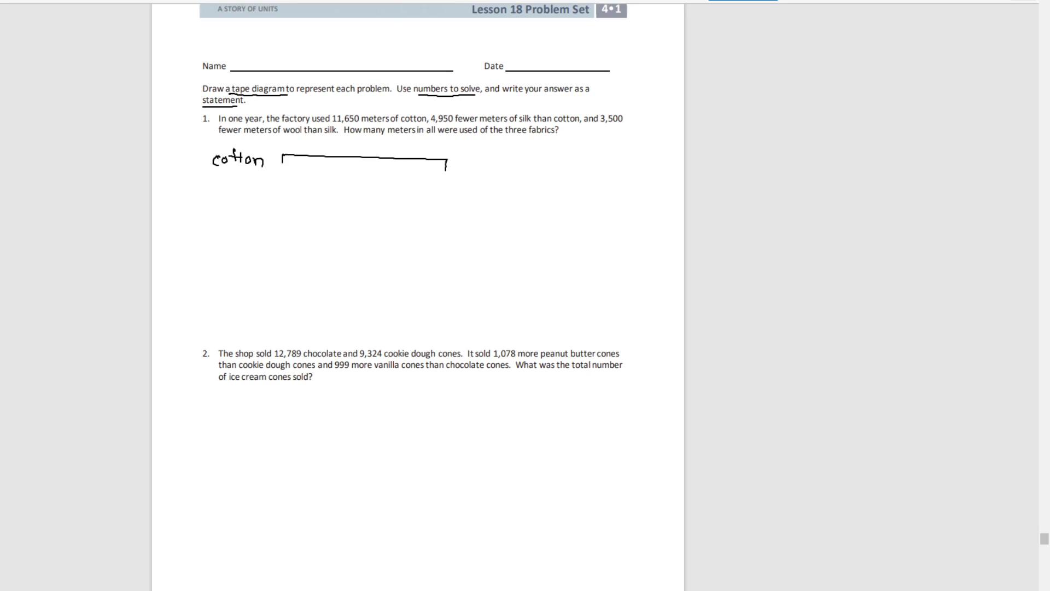
- Draw the cotton tape bar under problem 1 labelled 11,650 m
drag(284, 173, 447, 168)
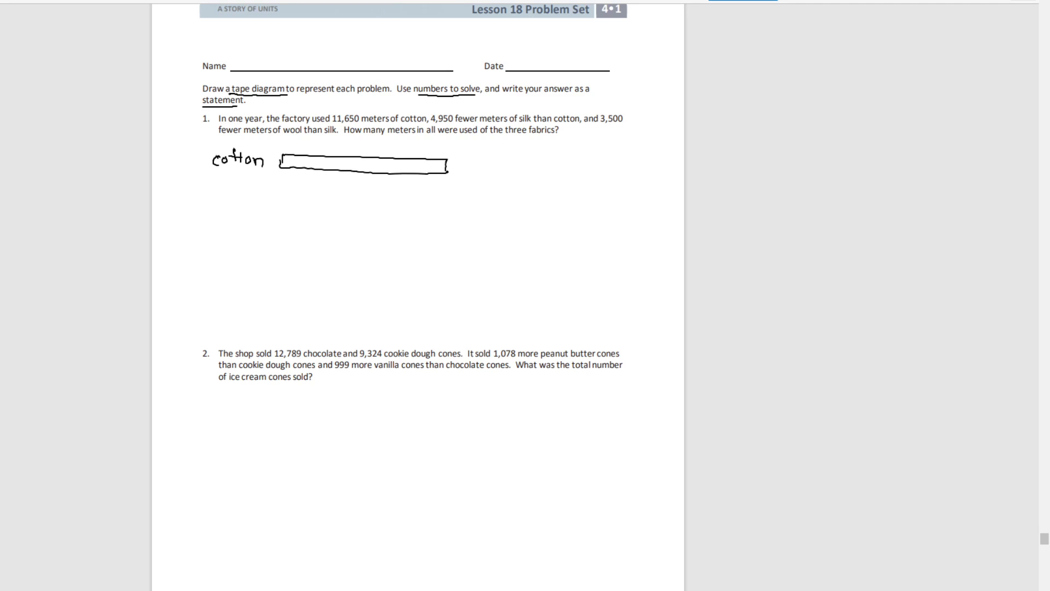
drag(281, 156, 386, 150)
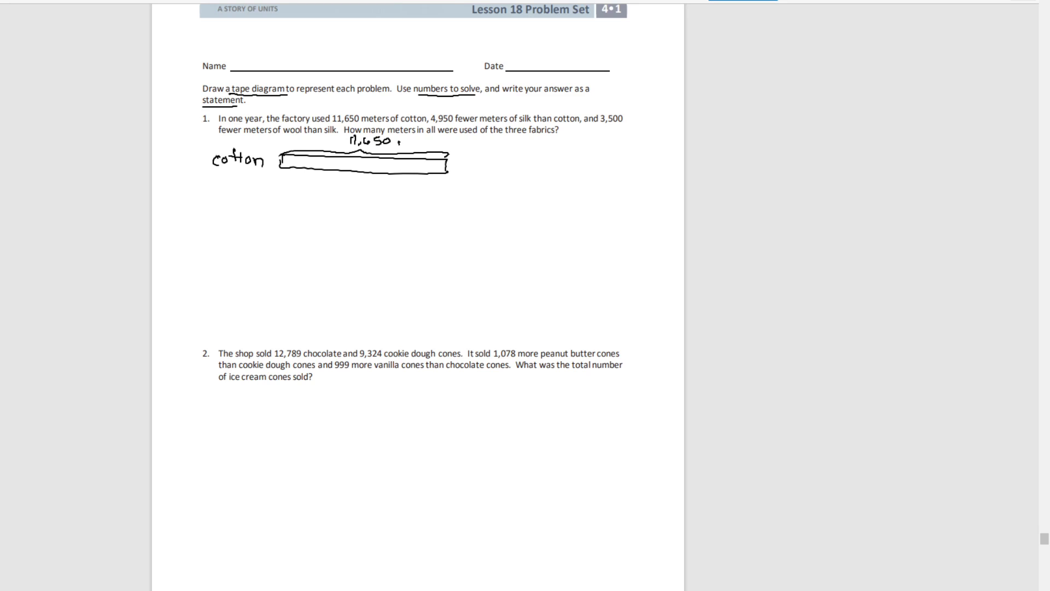
text(m)
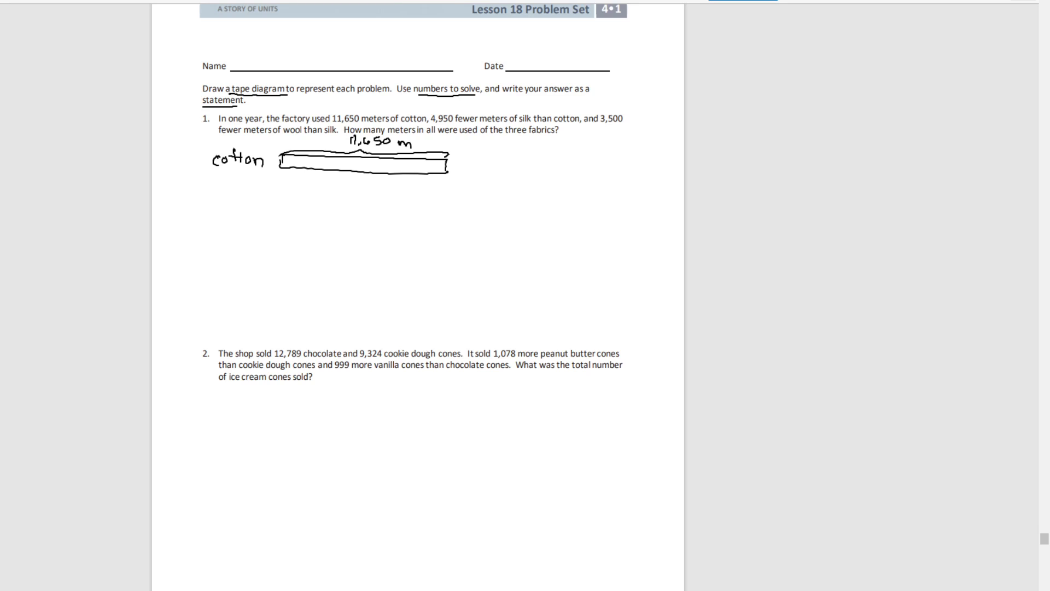
- Label and draw the shorter silk bar with a brace marking 4,950 fewer than cotton
text(sil)
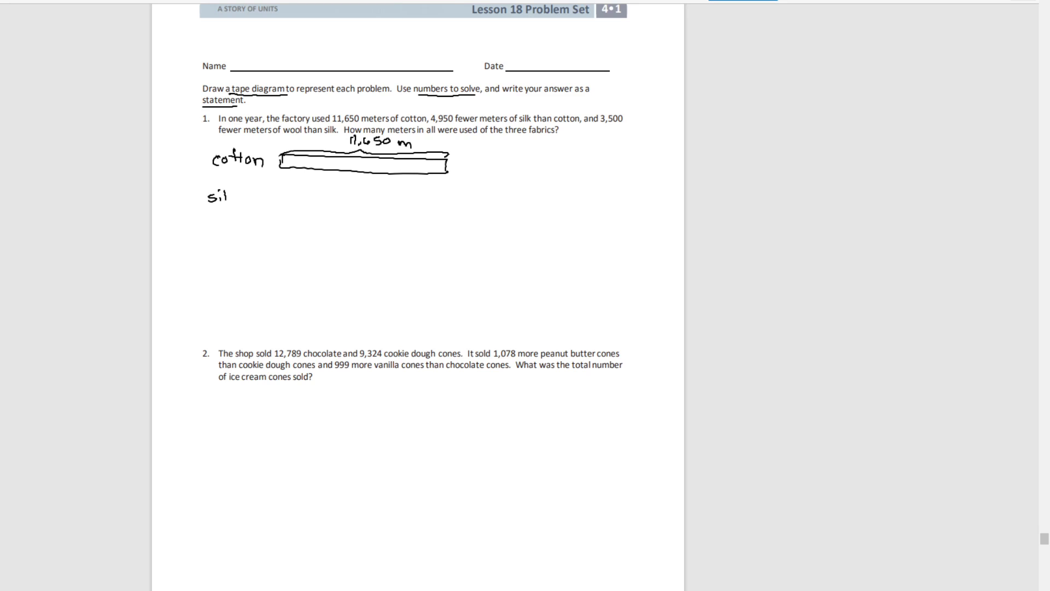
text(lk)
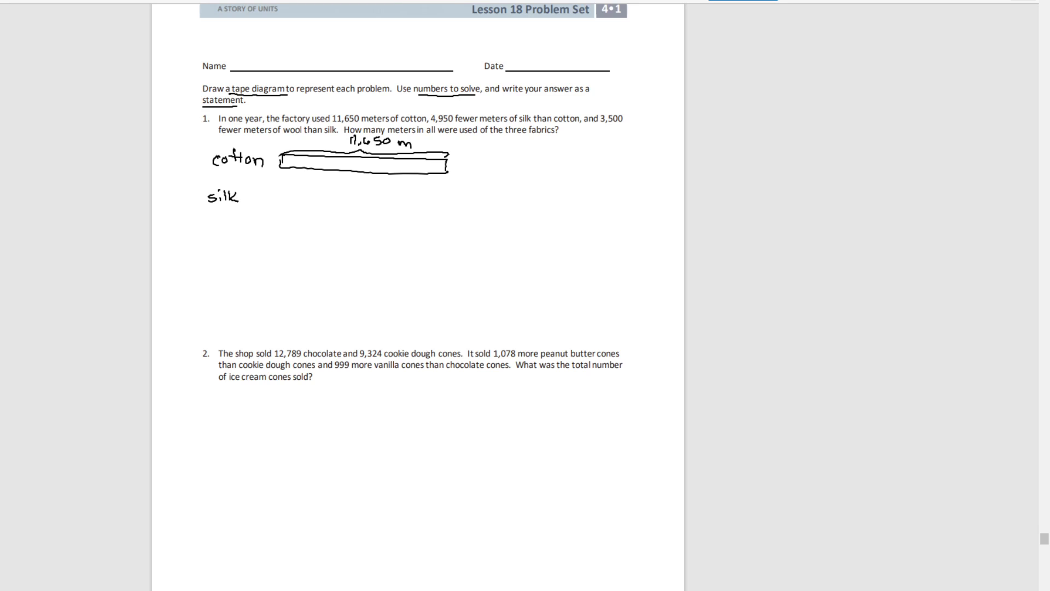
drag(277, 195, 360, 187)
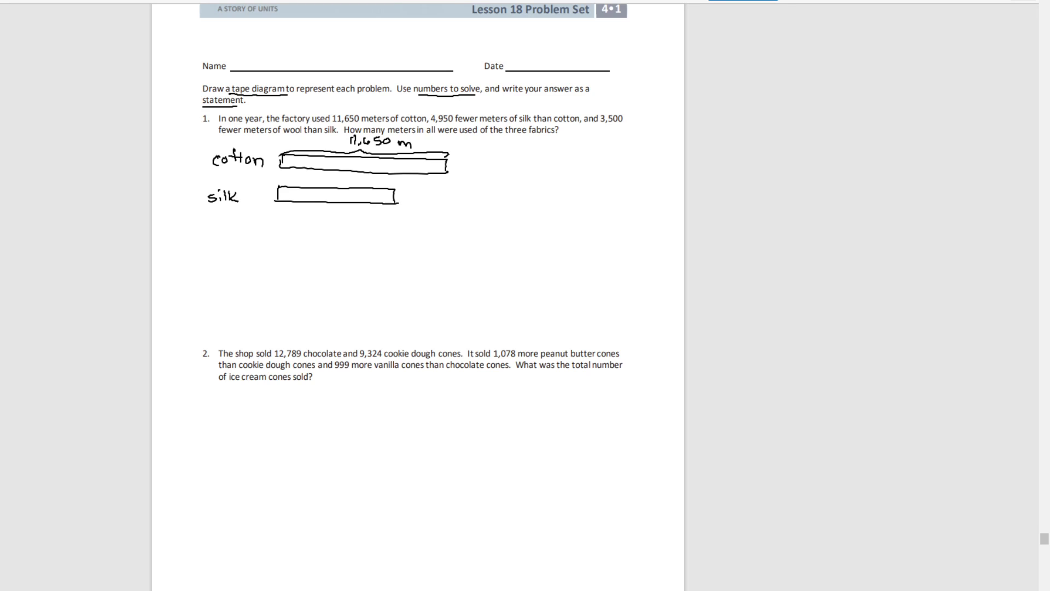
drag(395, 201, 445, 204)
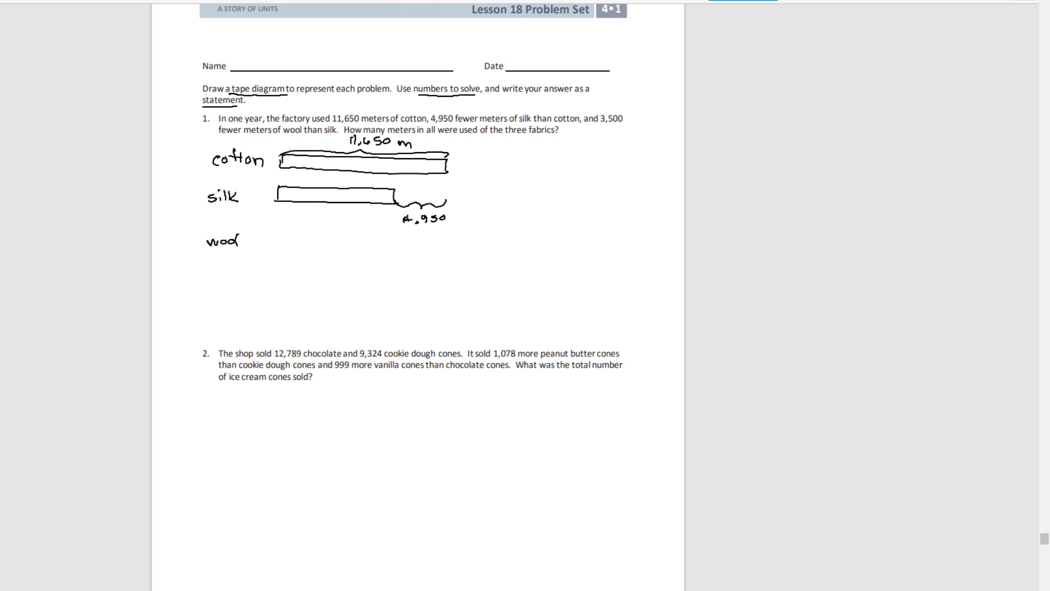
- Draw the even shorter wool bar with a brace labelled 3,500 fewer
drag(274, 240, 352, 240)
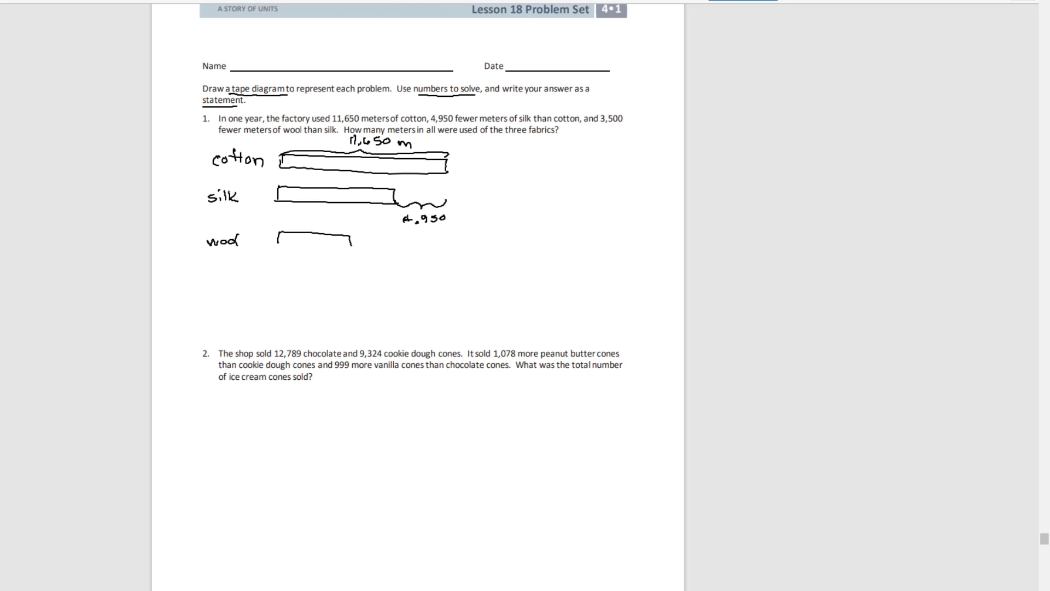
drag(278, 245, 347, 246)
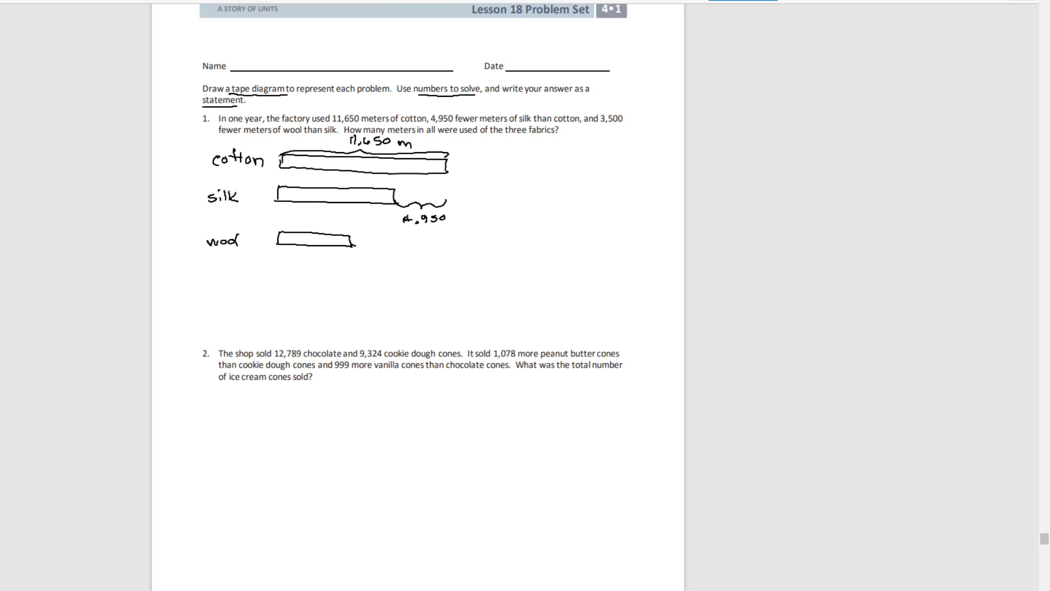
drag(358, 250, 398, 244)
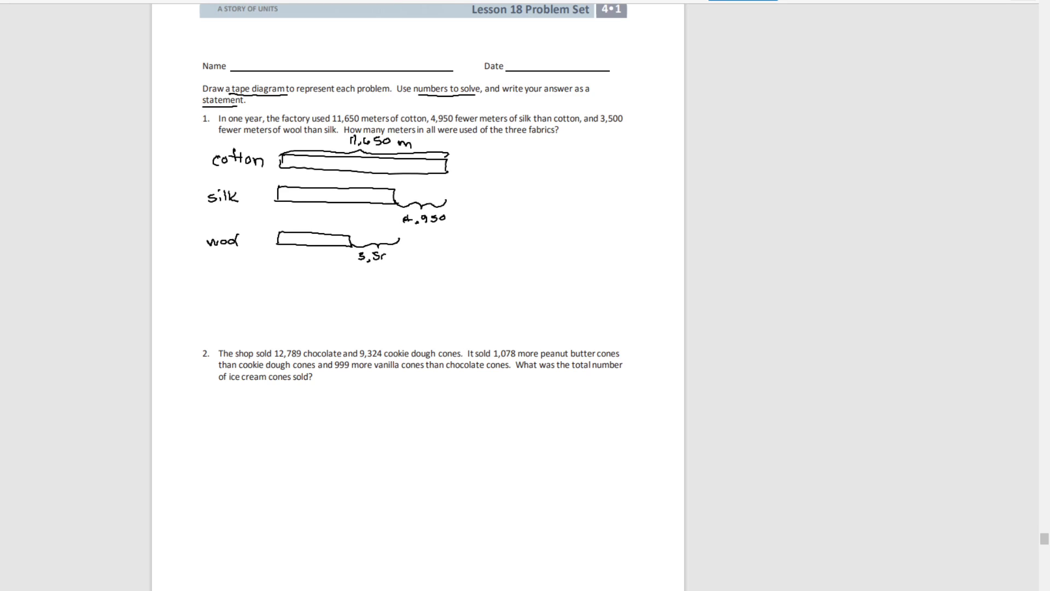
text(3,500)
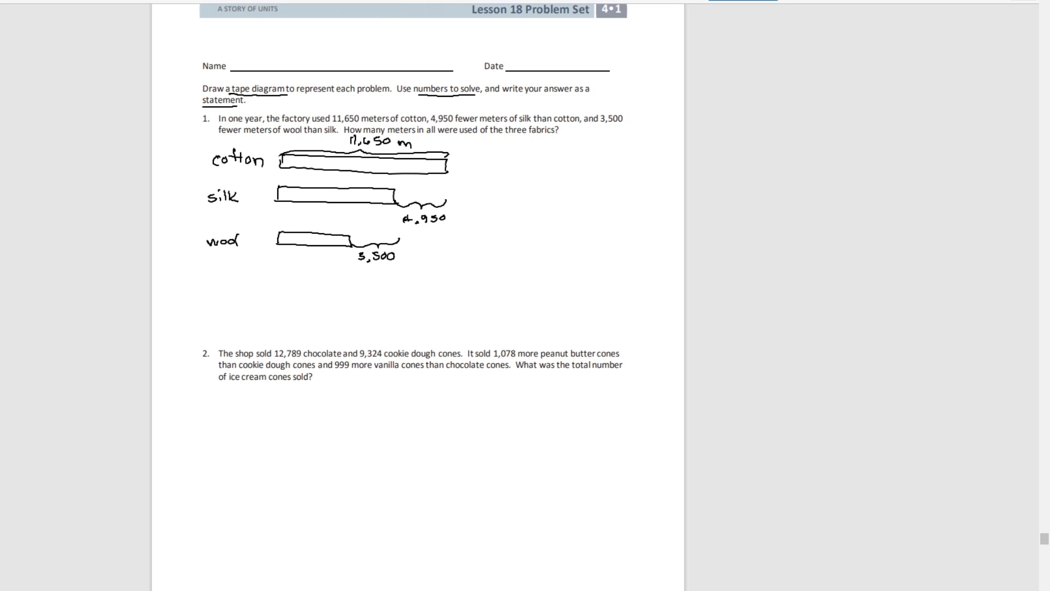
- Handwrite the column subtraction 11,650 − 4,950 with regrouping and record 6,700 for silk
text(11,)
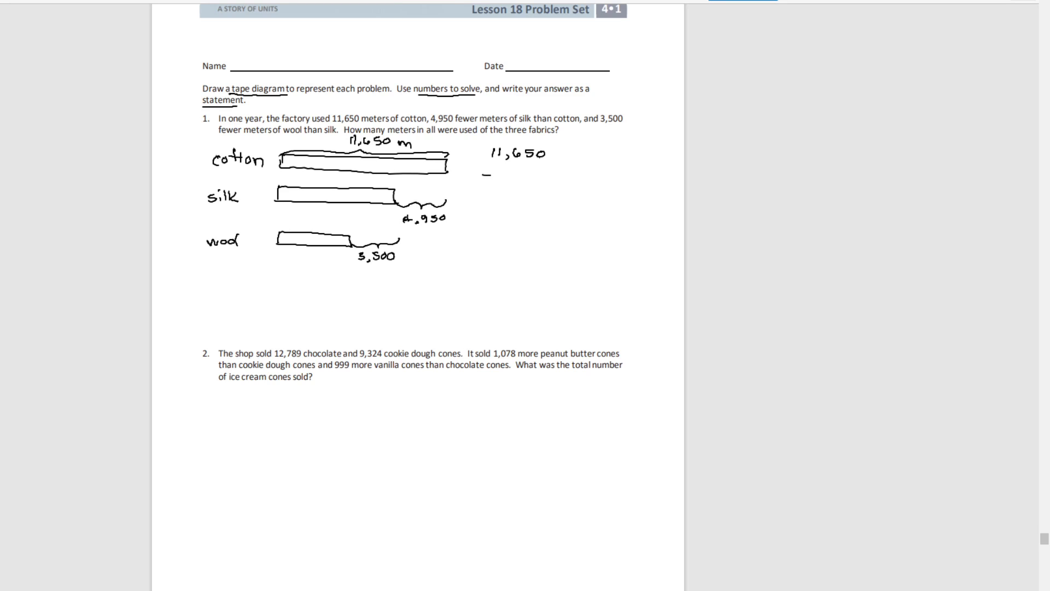
text(-4.)
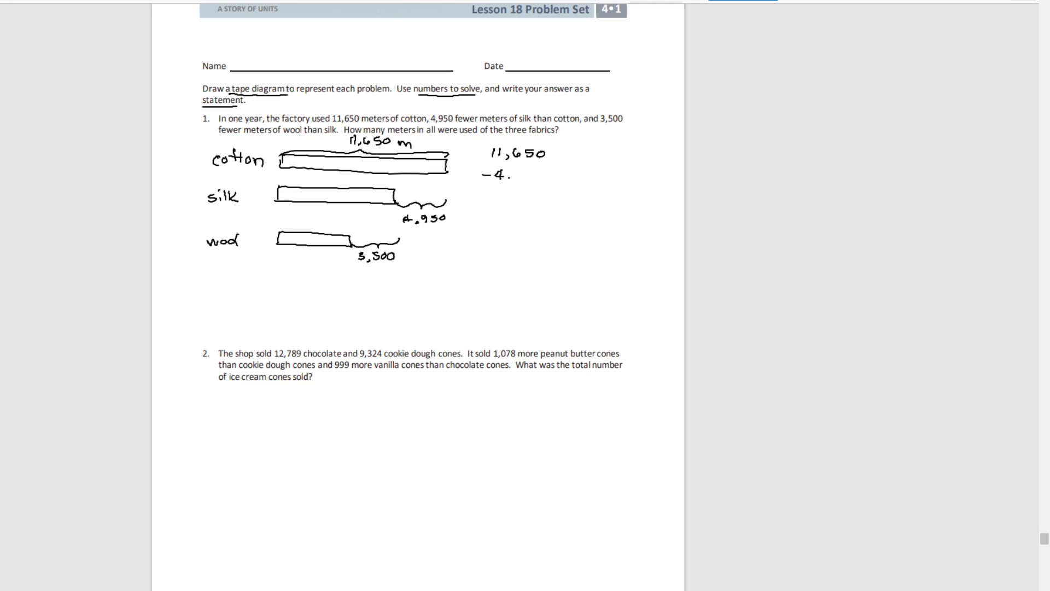
text(,95)
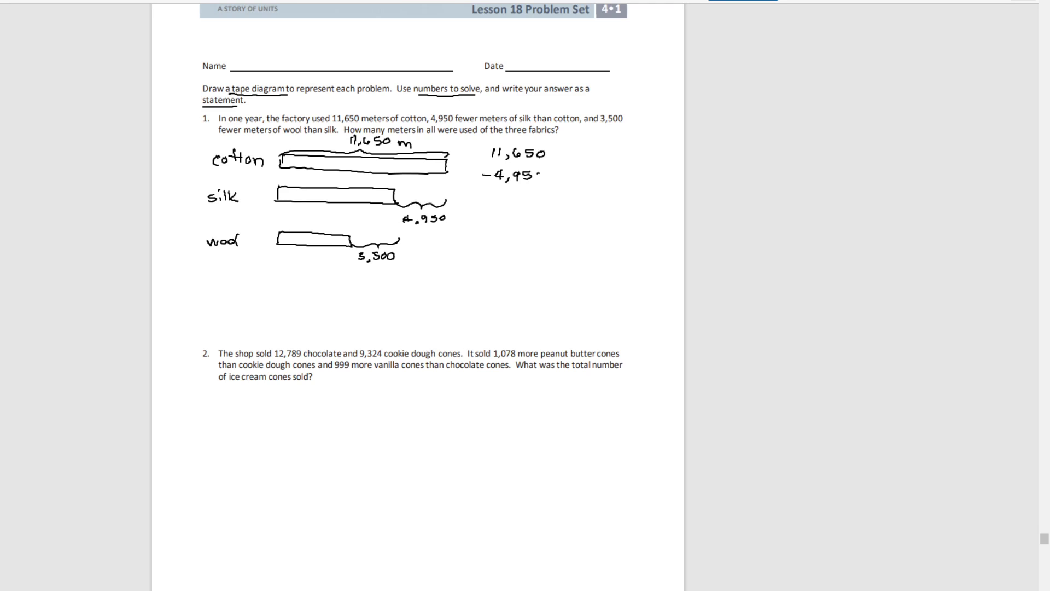
drag(530, 179, 543, 175)
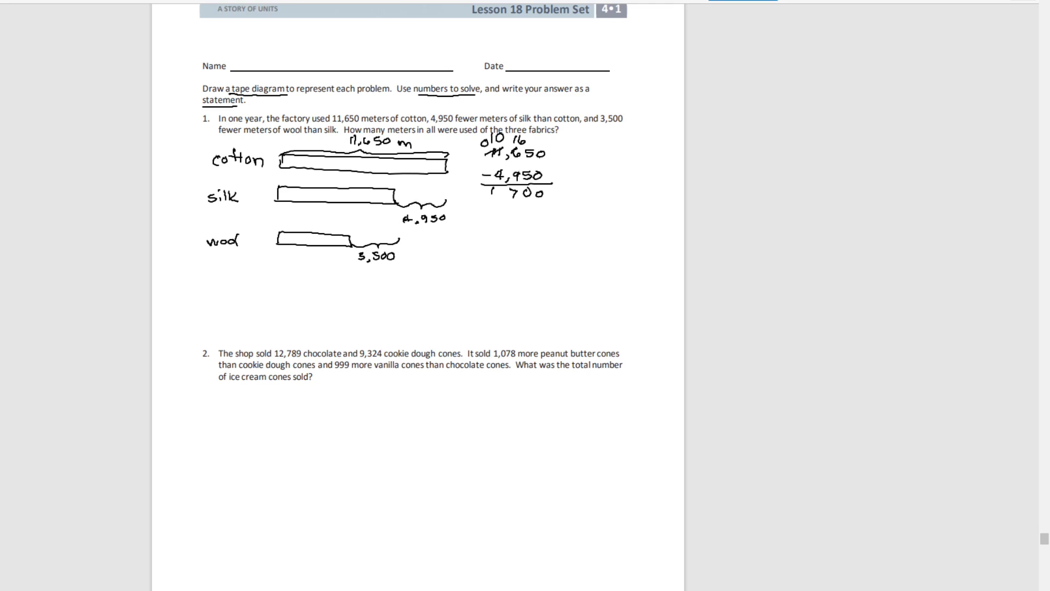
text(6,700)
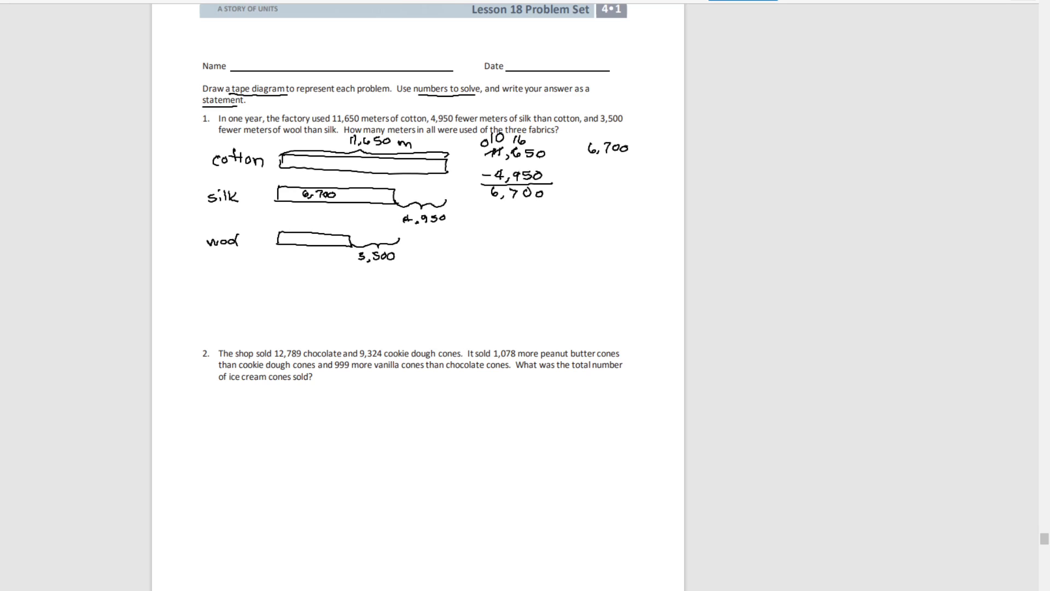
- Handwrite 6,700 − 3,500 = 3,200 and record 3,200 for the wool bar
text(-3)
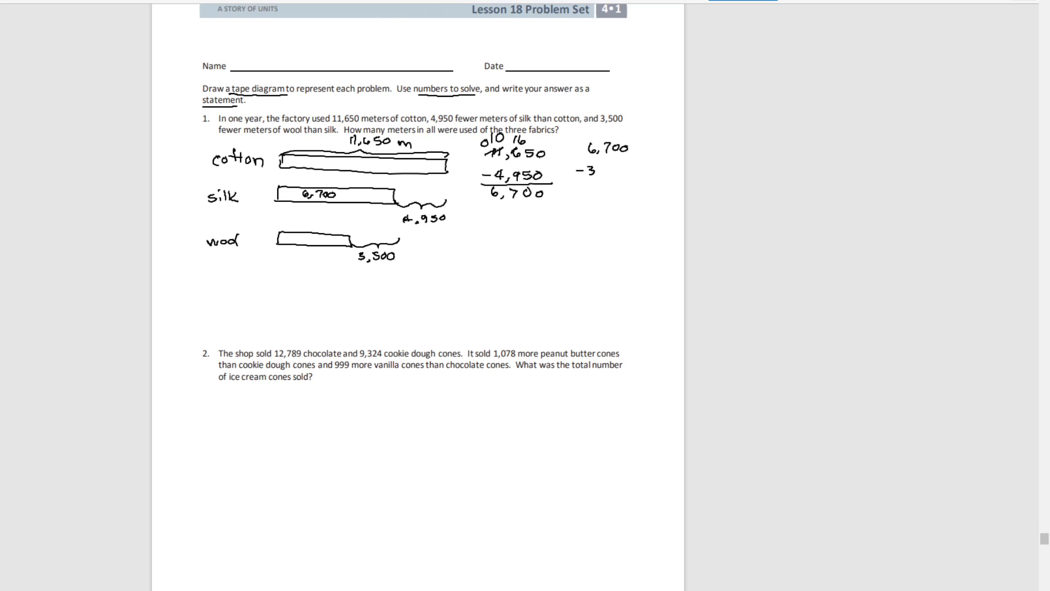
text(3,500)
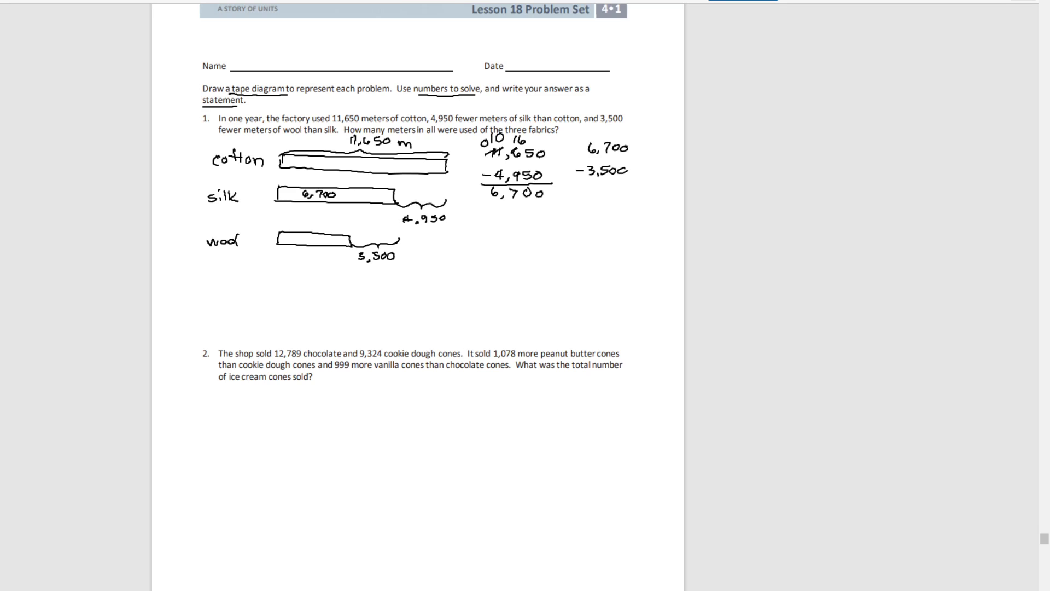
drag(577, 177, 637, 177)
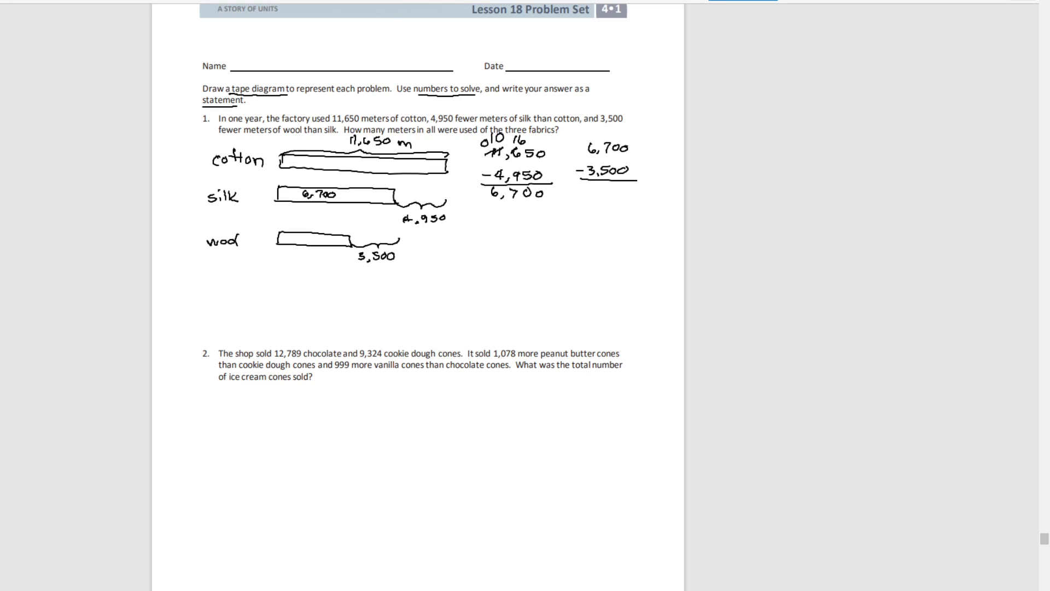
text(0)
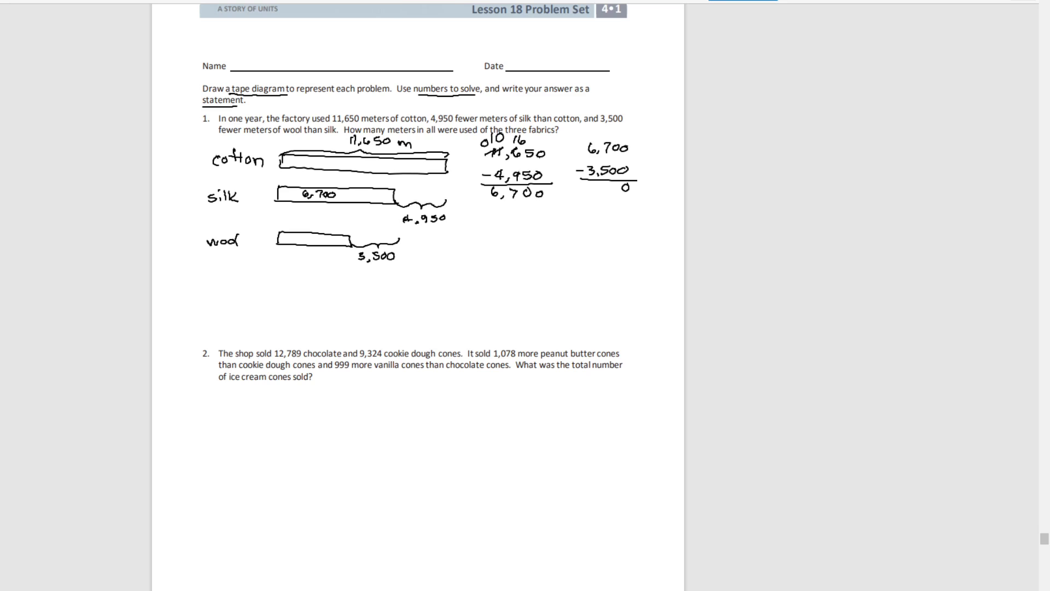
text(200)
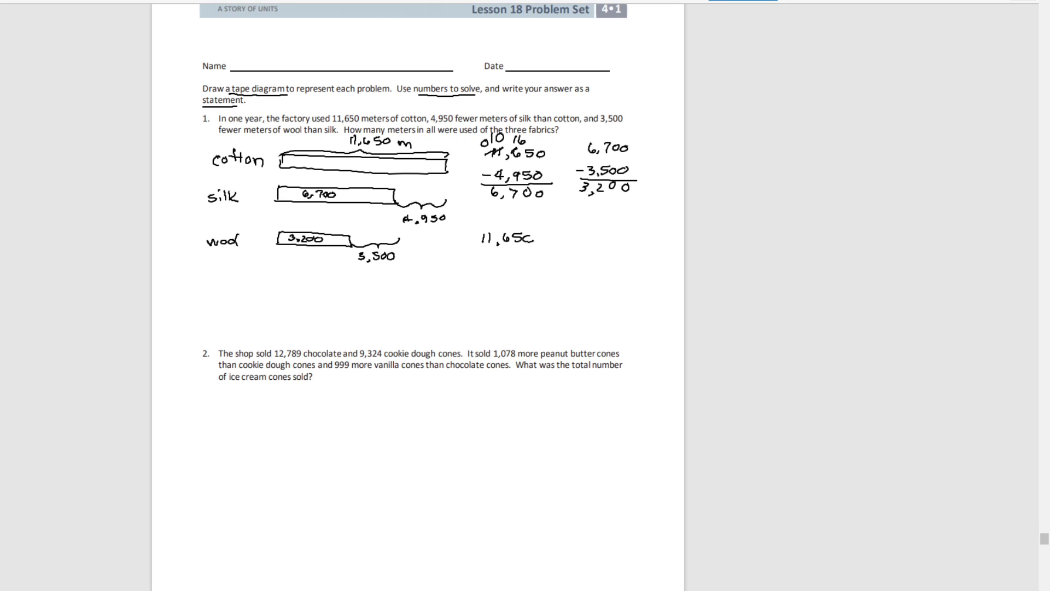
- Add 11,650 + 6,700 + 3,200 in a column to get the total 21,550 m
text(6)
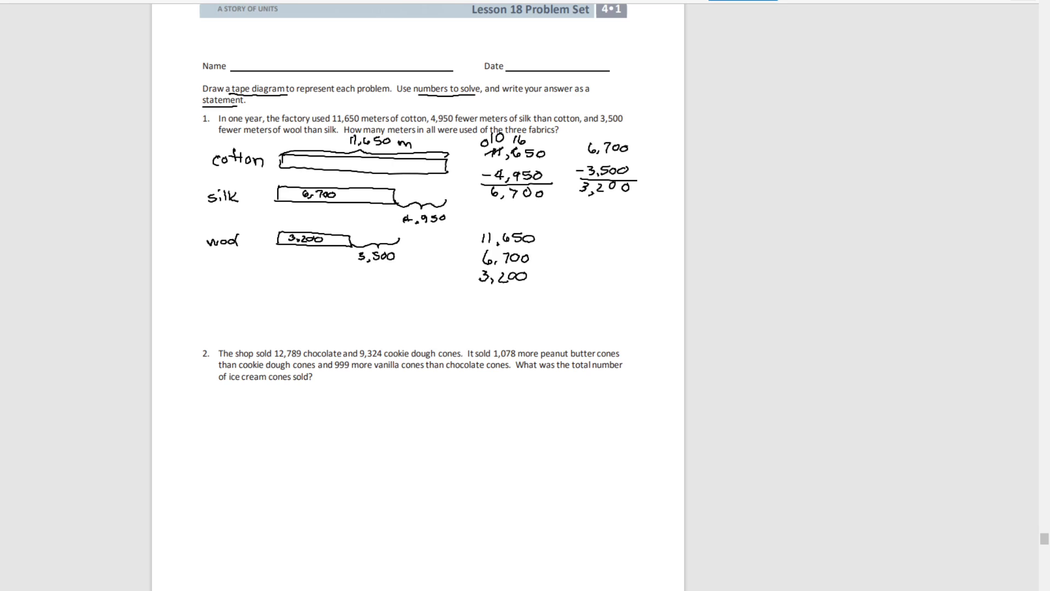
drag(461, 291, 549, 291)
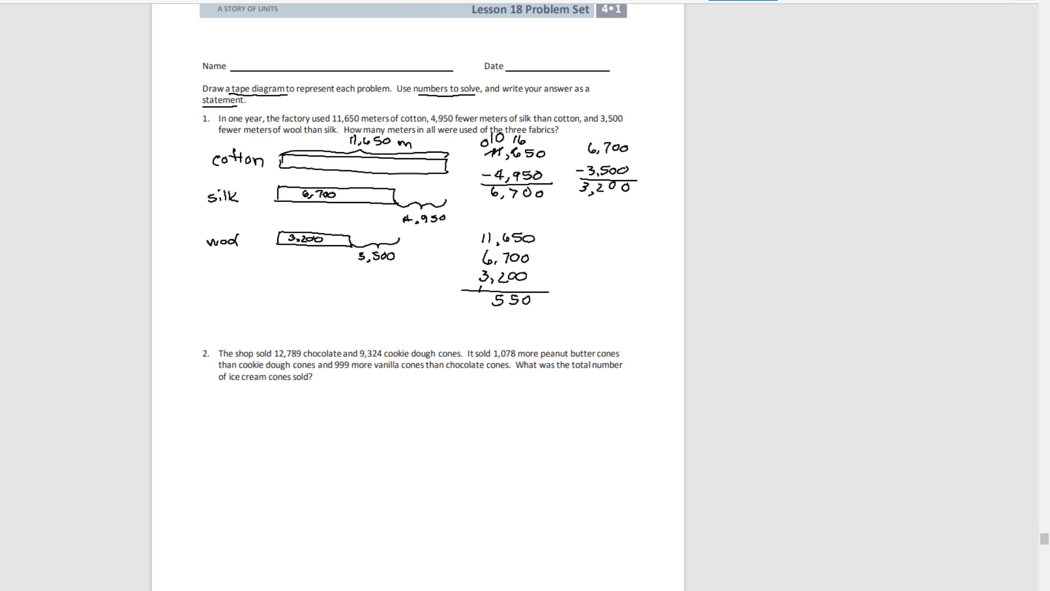
text(1)
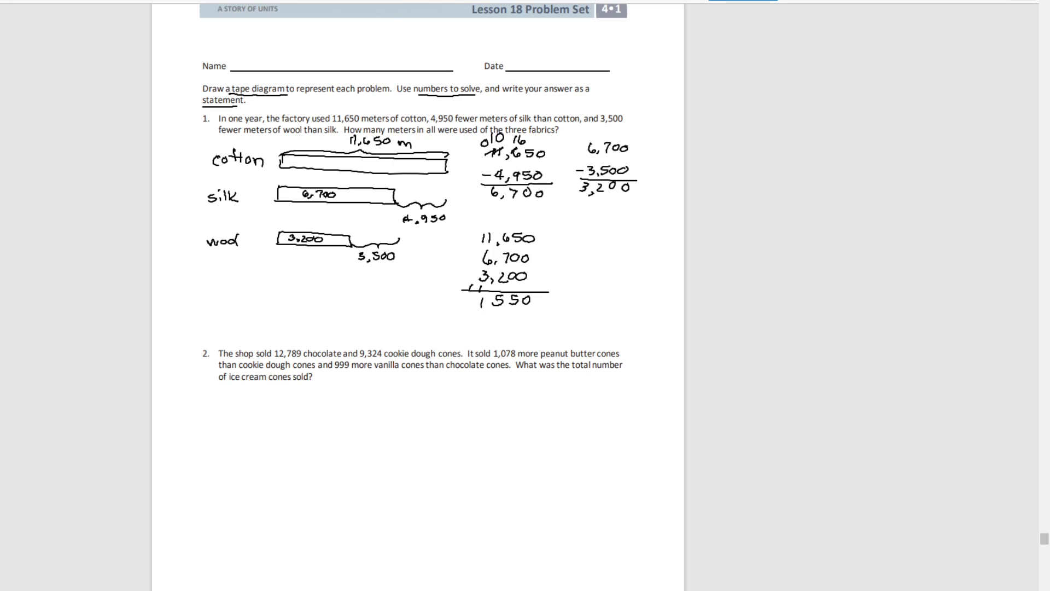
text(2,)
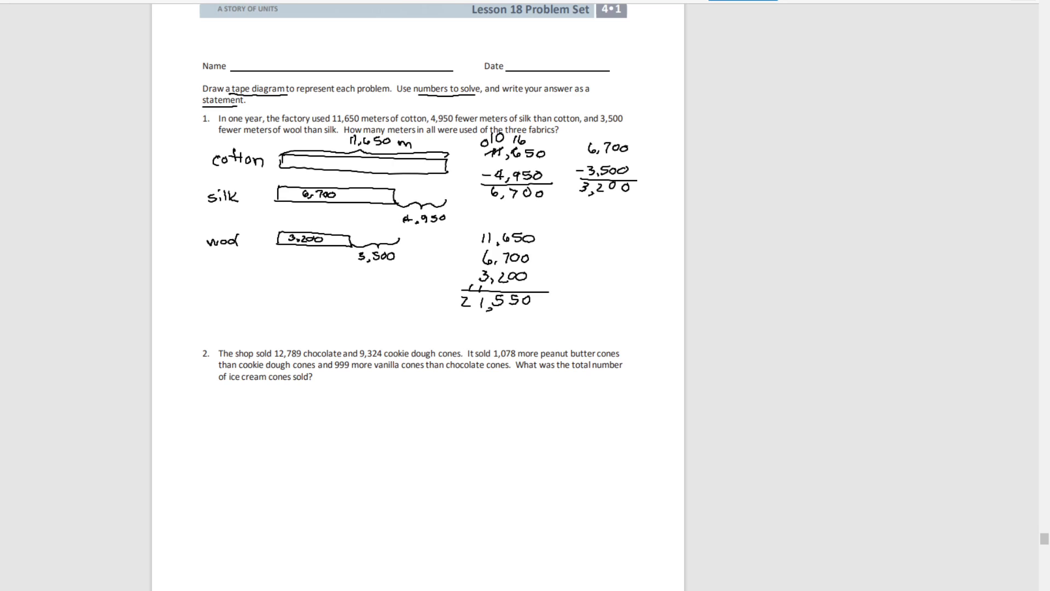
text(m)
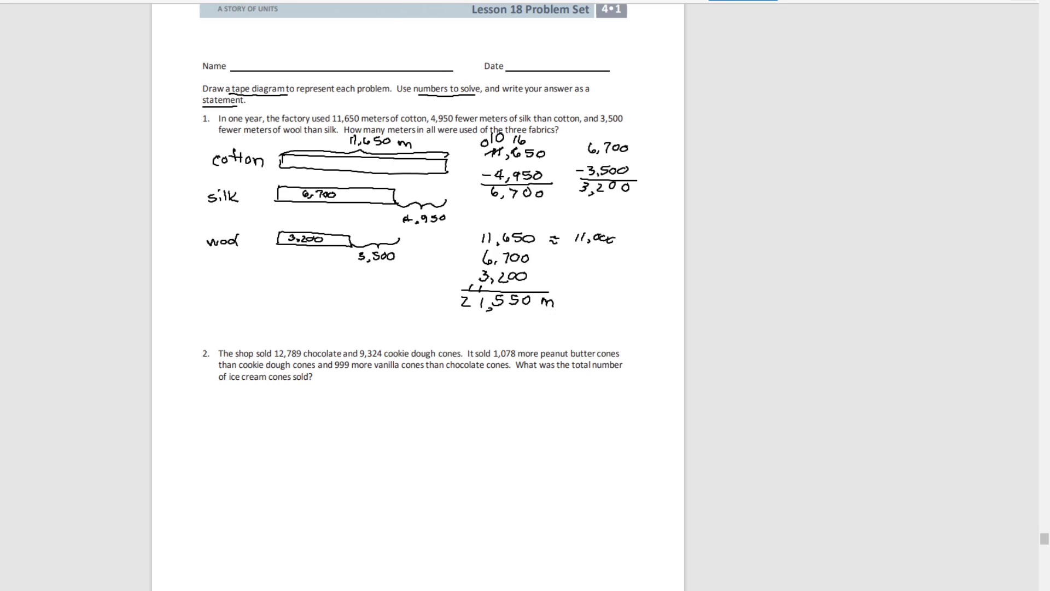
- Round the addends to ≈11,000, ≈7,000, ≈3,000 and estimate the sum as ≈21,000
text(≈ 7,000)
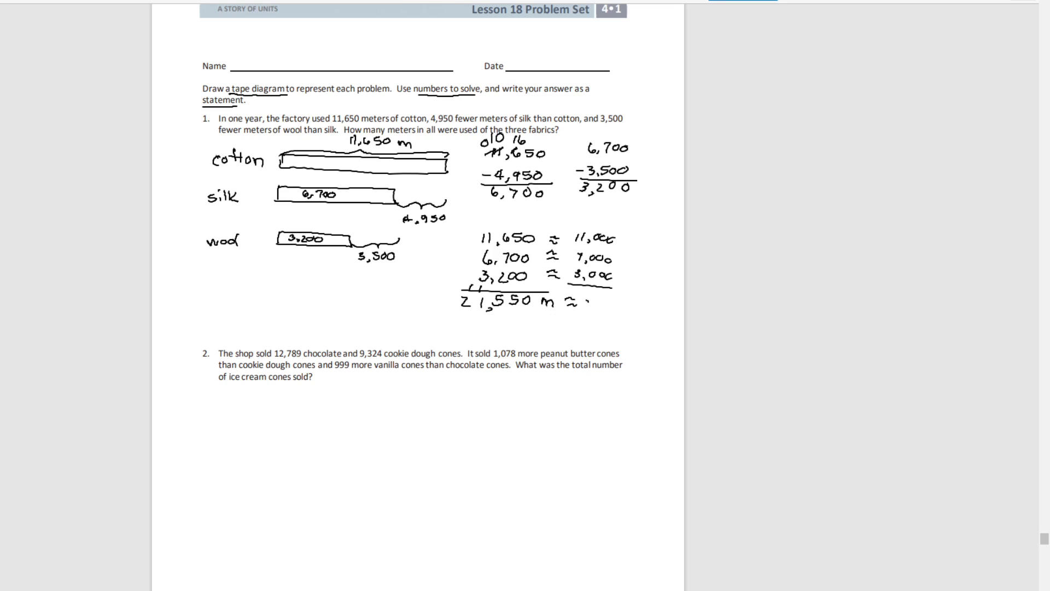
text(21,000)
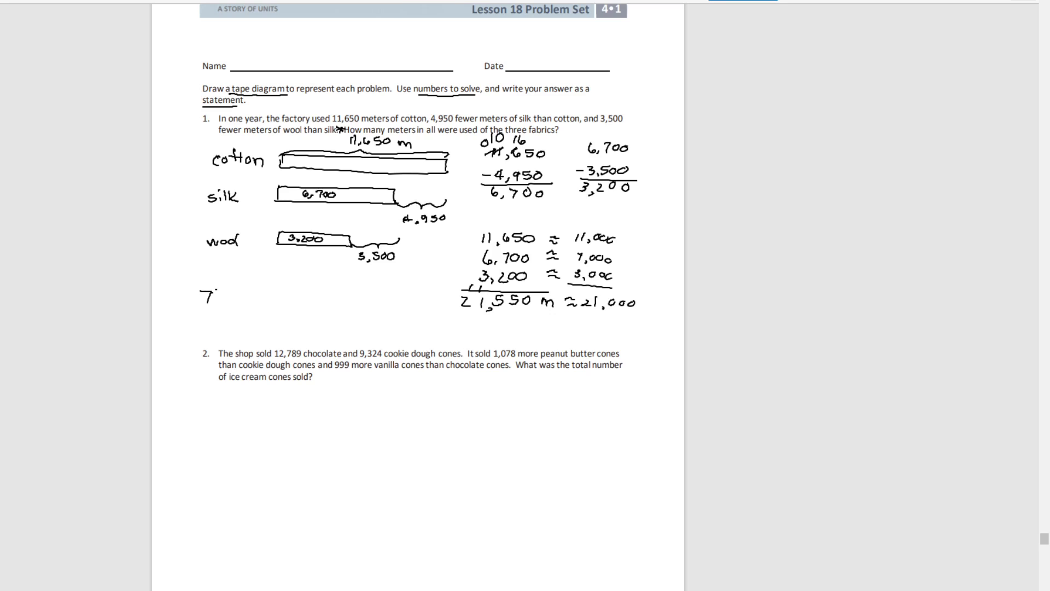
- Handwrite 'There were 21,550 m used of all 3 fabrics.' under problem 1
text(here)
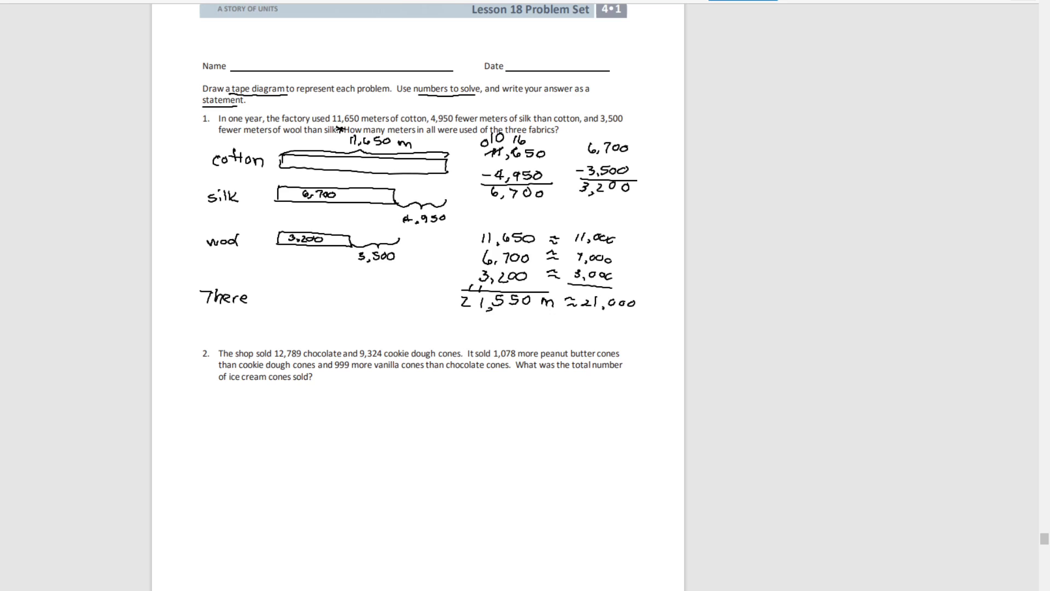
text(were 21,)
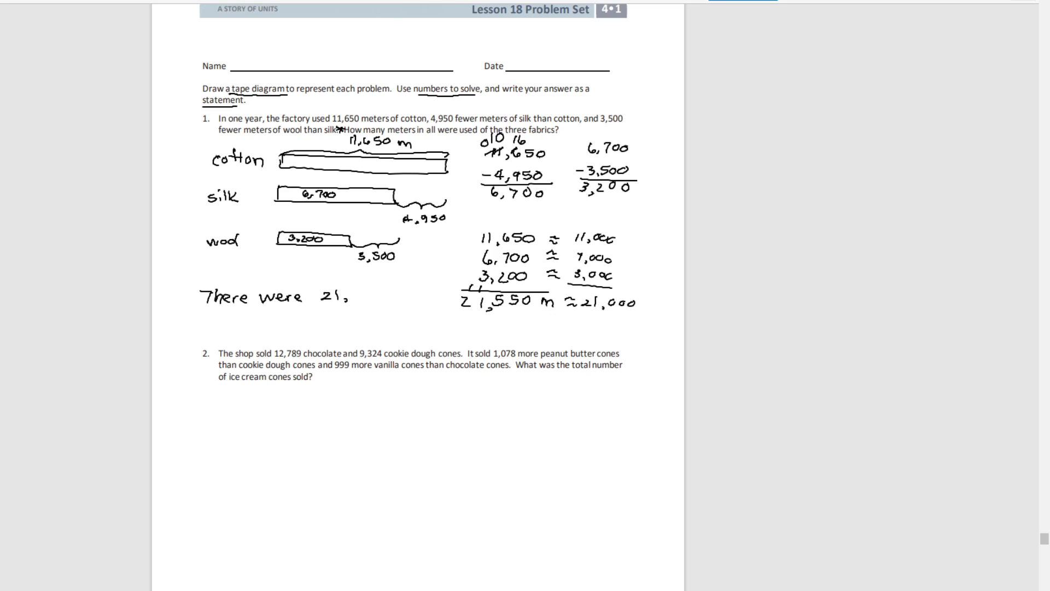
text(550)
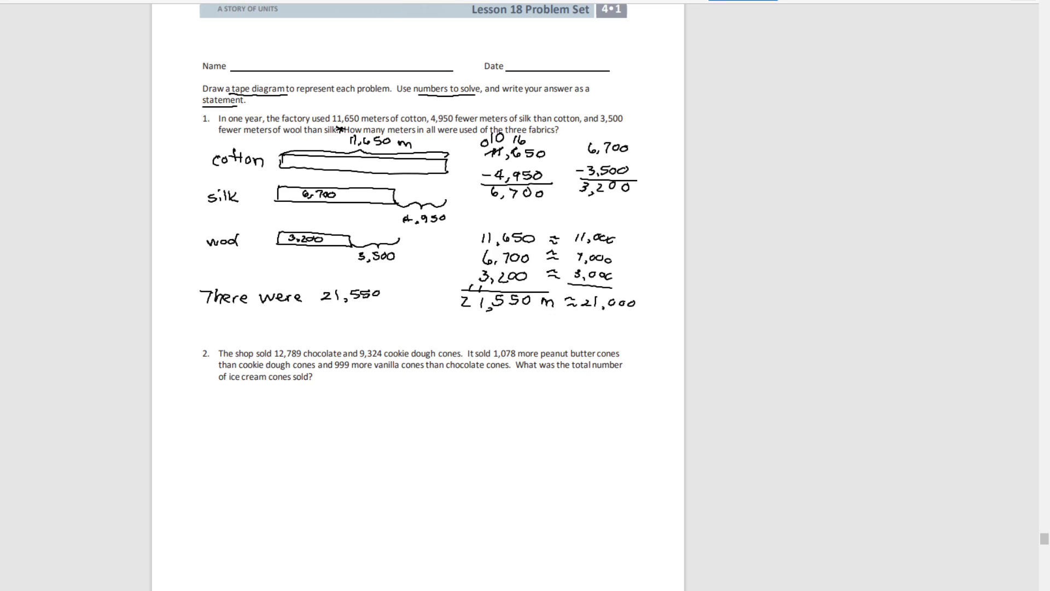
text(m)
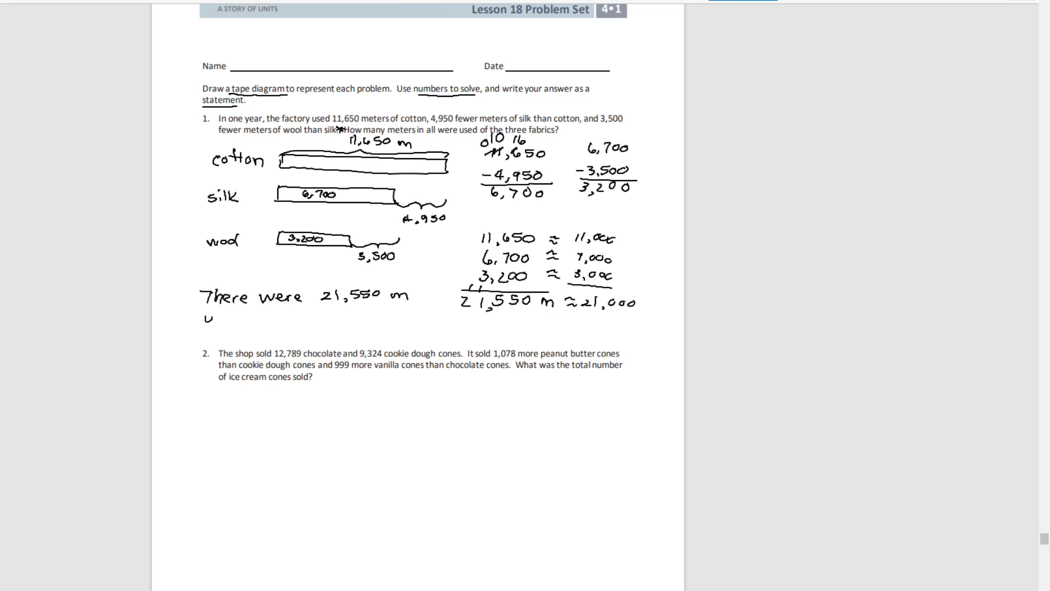
text(used)
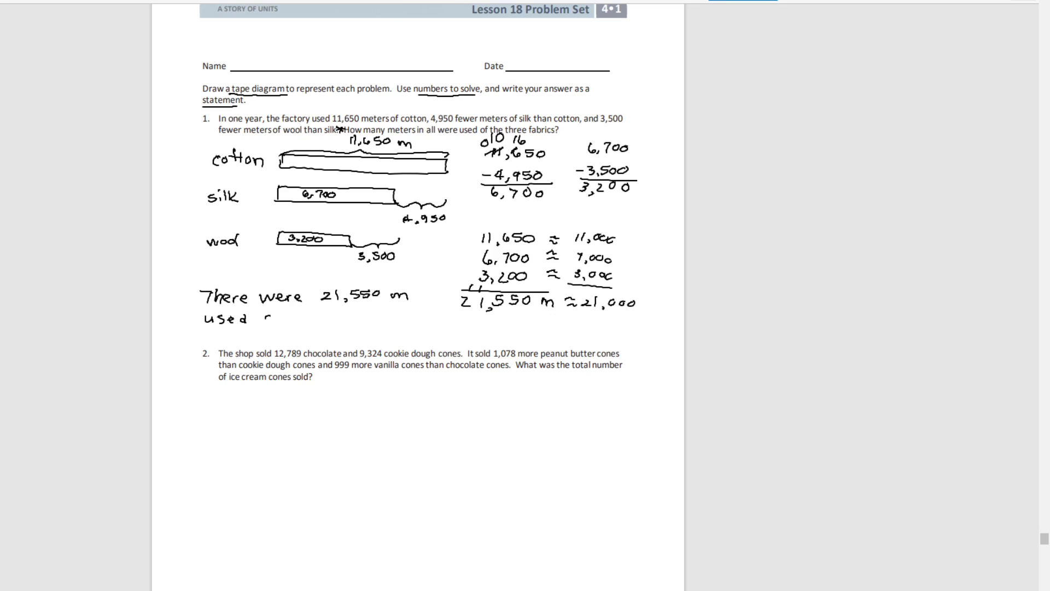
text(of all)
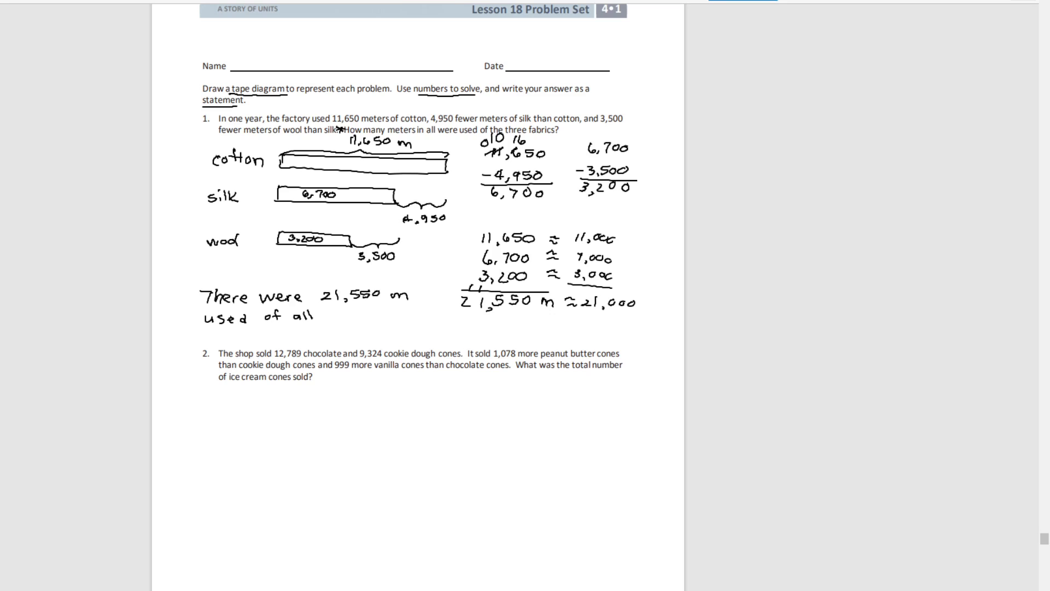
text(3 fabrics)
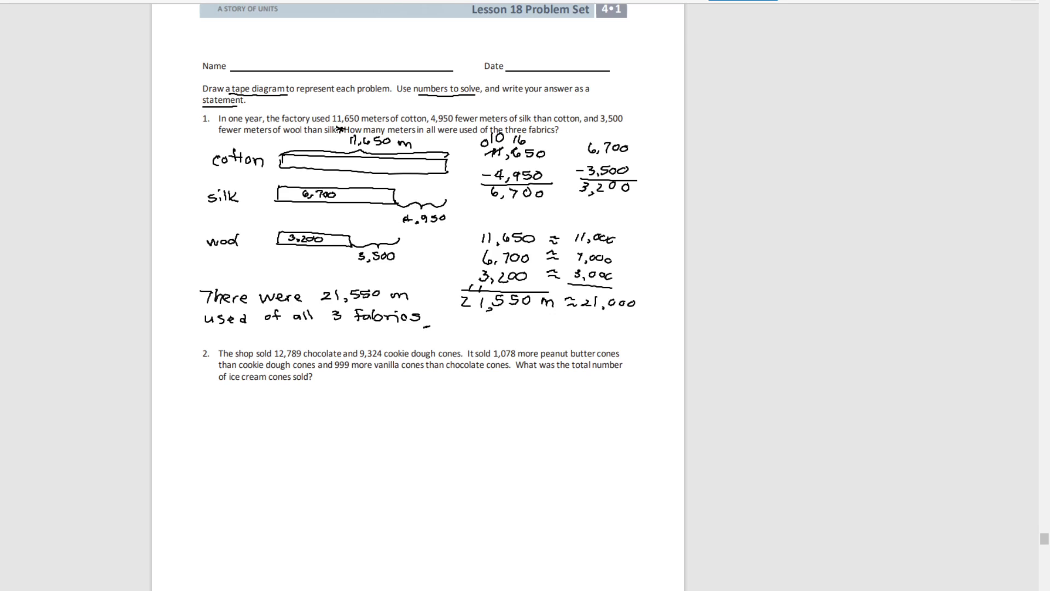
scroll(down, 3)
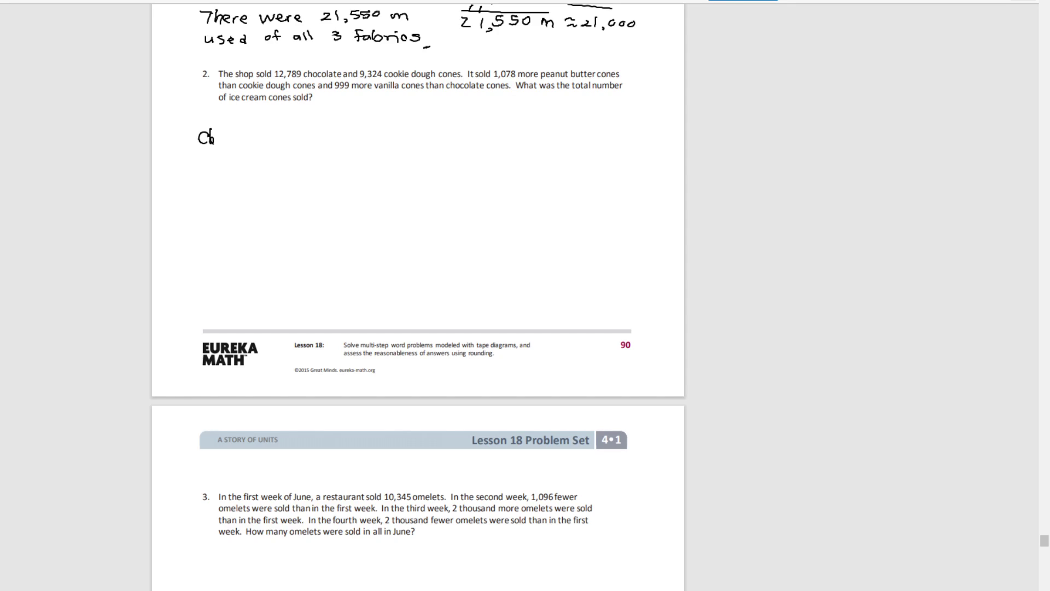
- Draw the Choc bar labelled 12,789 and the shorter CD bar labelled 9,324
text(Choc 1)
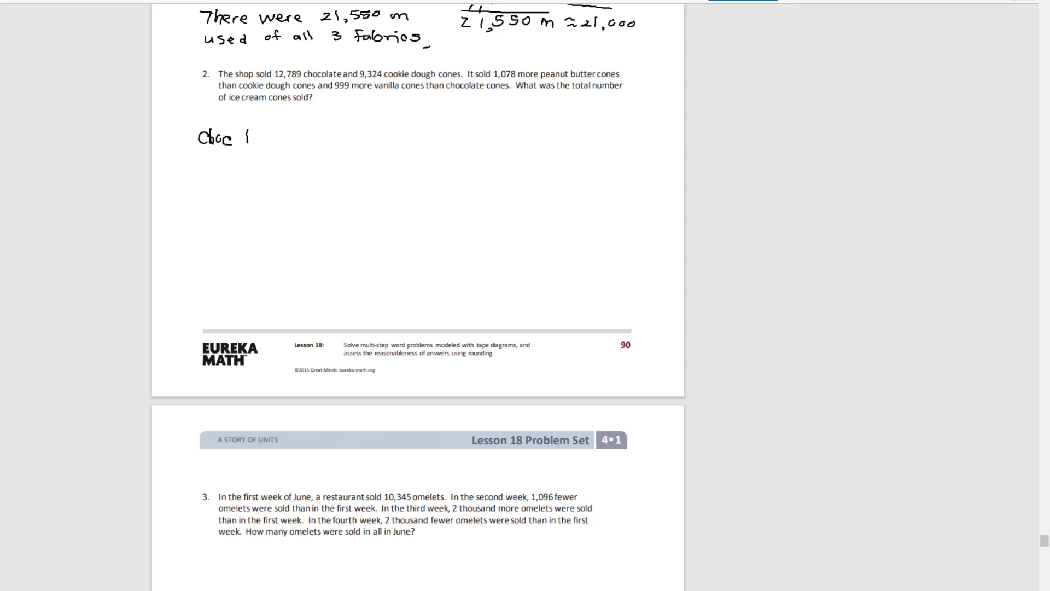
drag(244, 128, 384, 129)
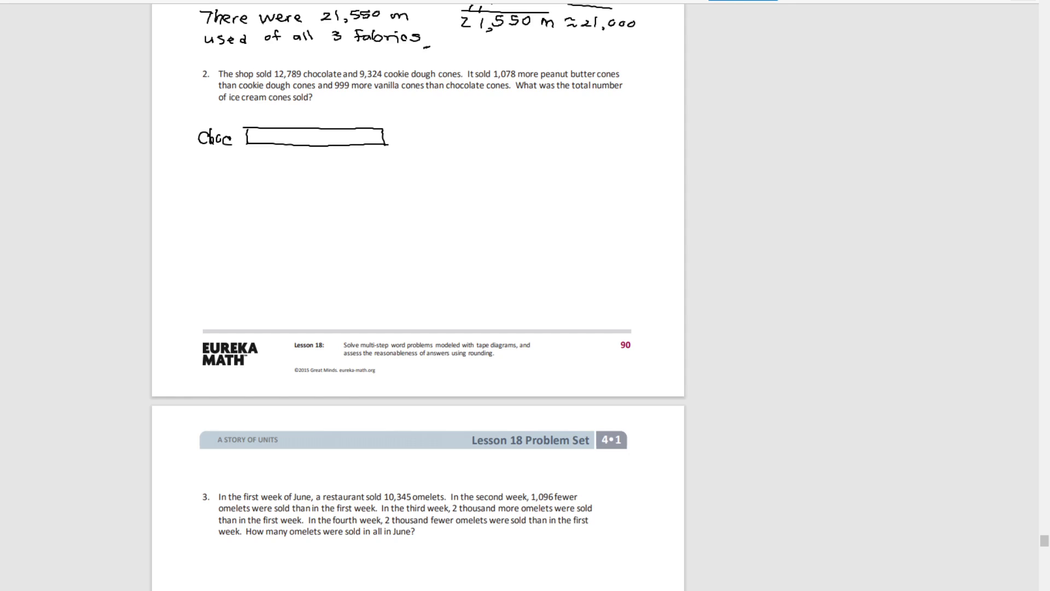
text(12,789)
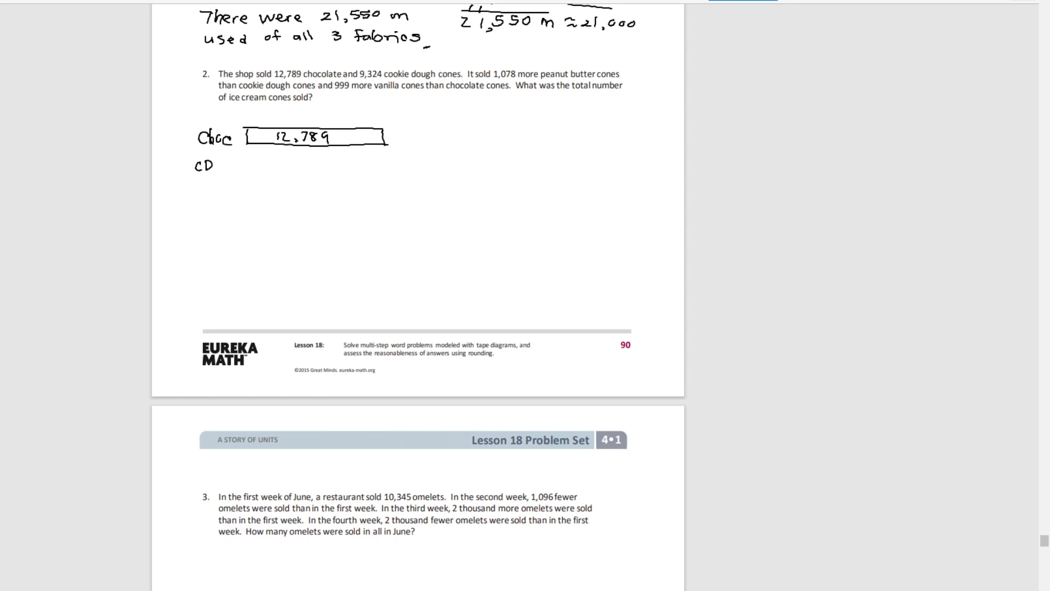
drag(248, 166, 345, 161)
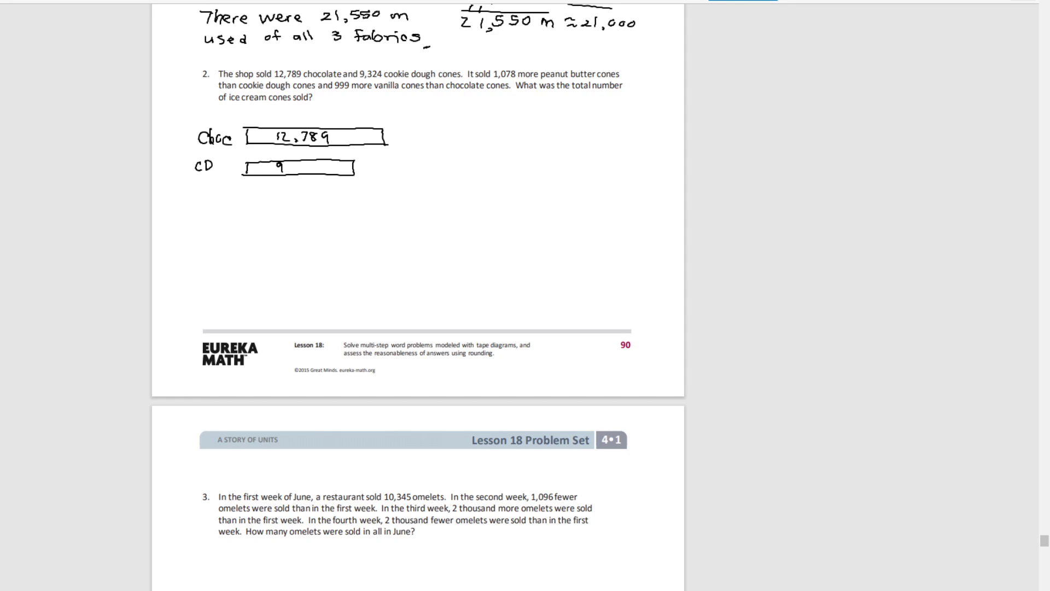
text(,3)
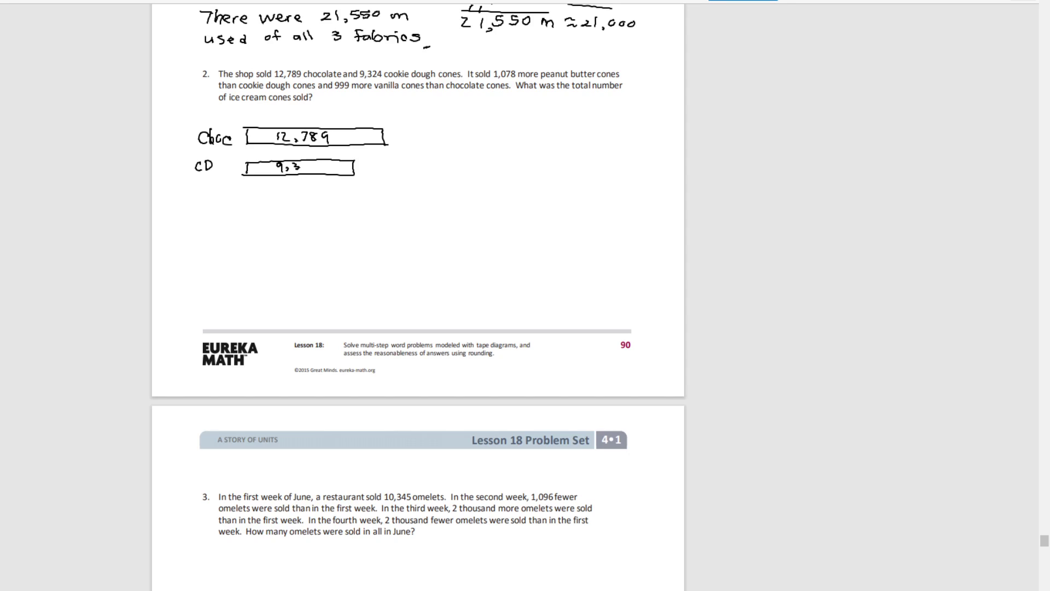
text(24)
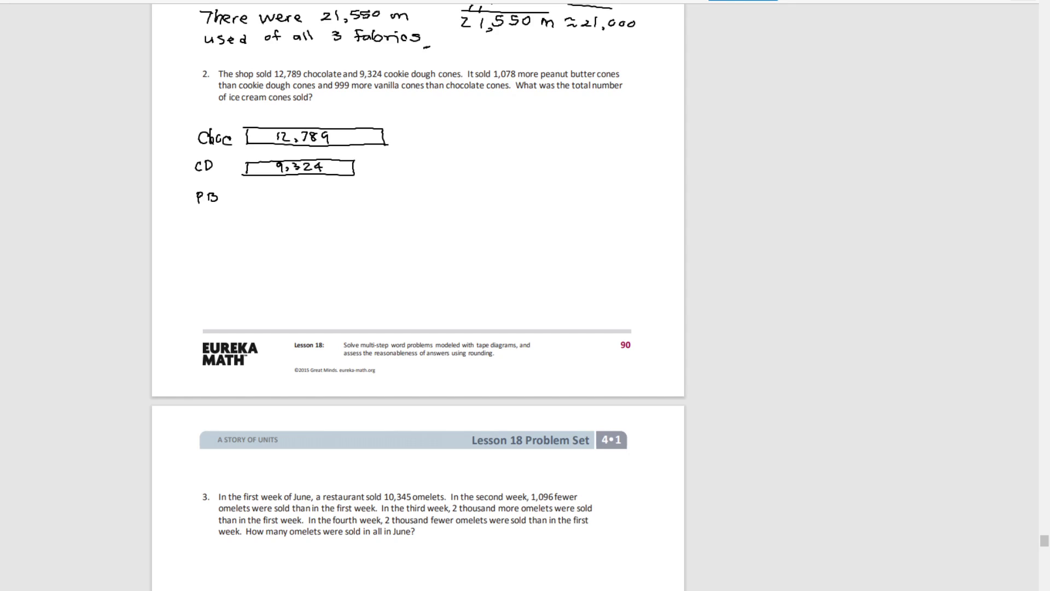
- Draw the PB bar with a 1,078-more bracket and the Van bar with a 999-more bracket
drag(240, 191, 328, 187)
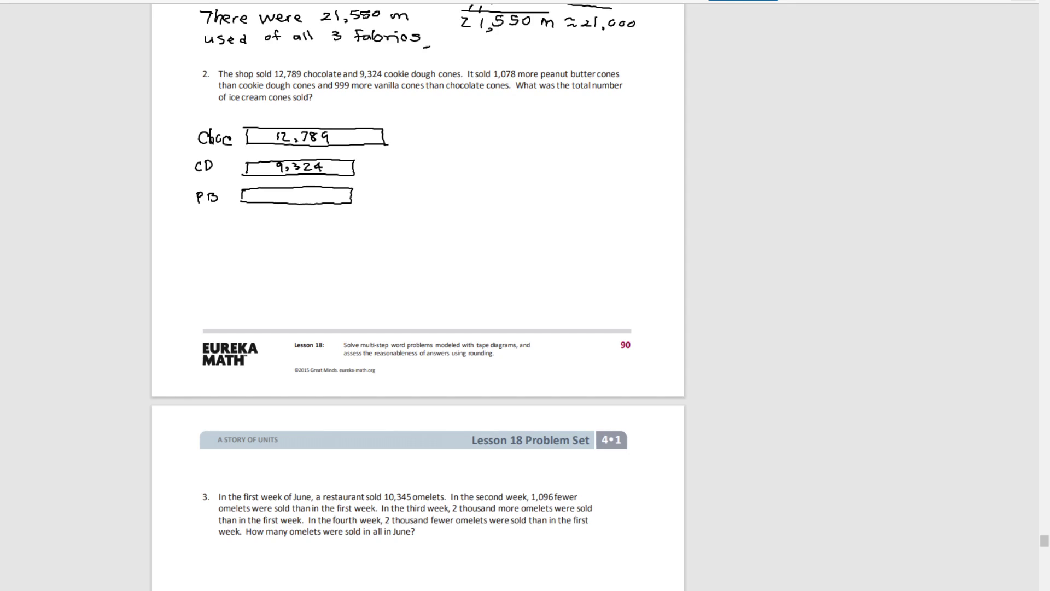
drag(355, 201, 395, 201)
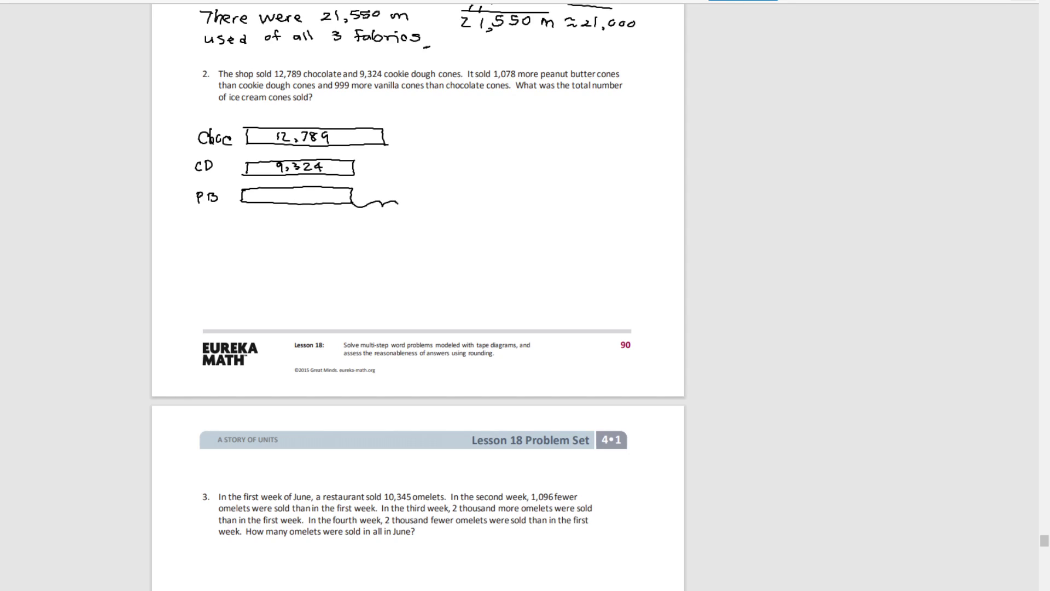
text(1,078)
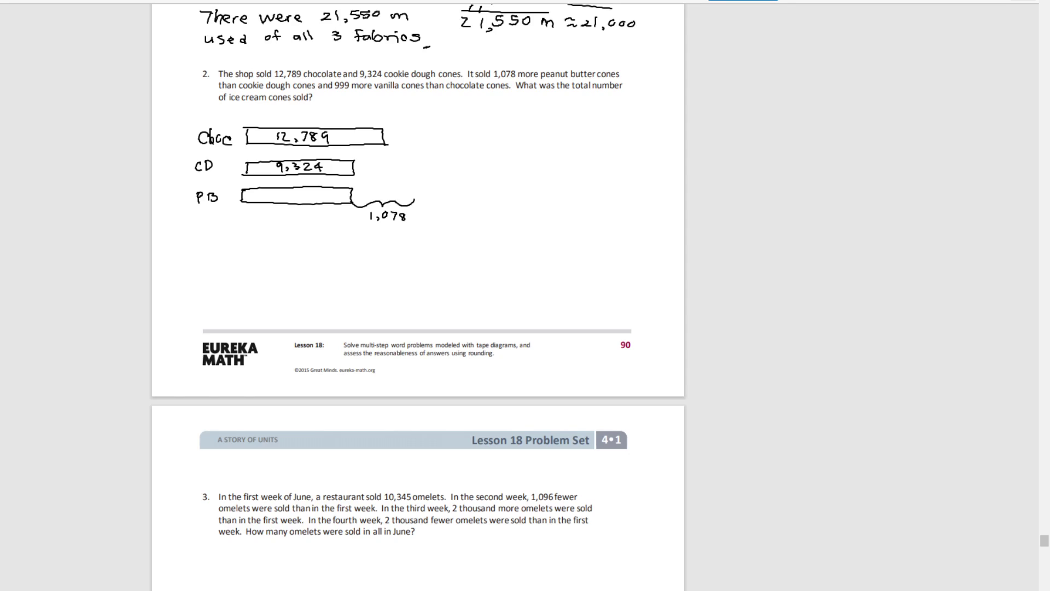
text(Van)
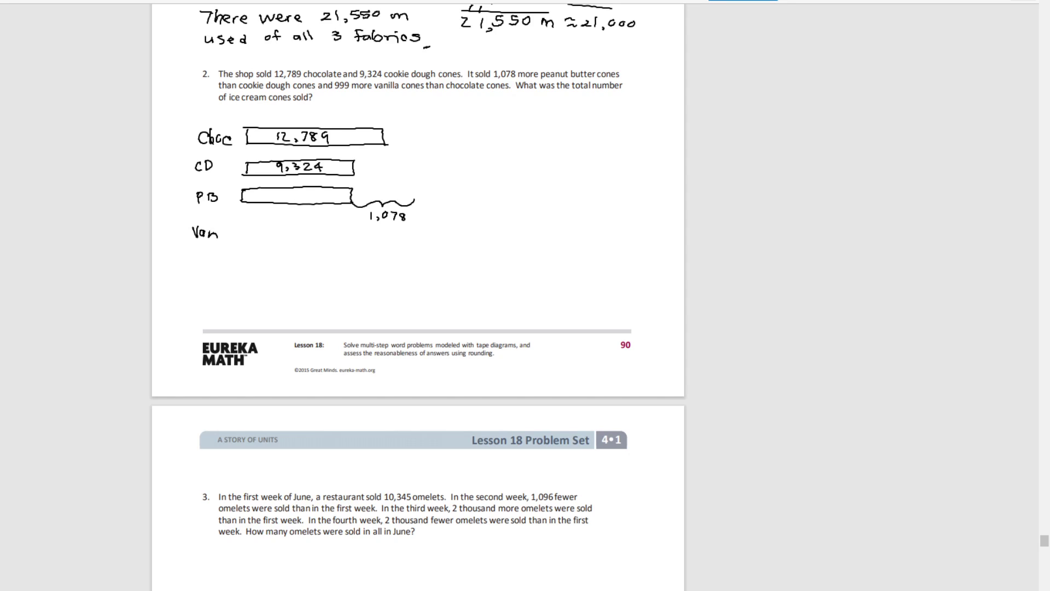
drag(241, 231, 385, 231)
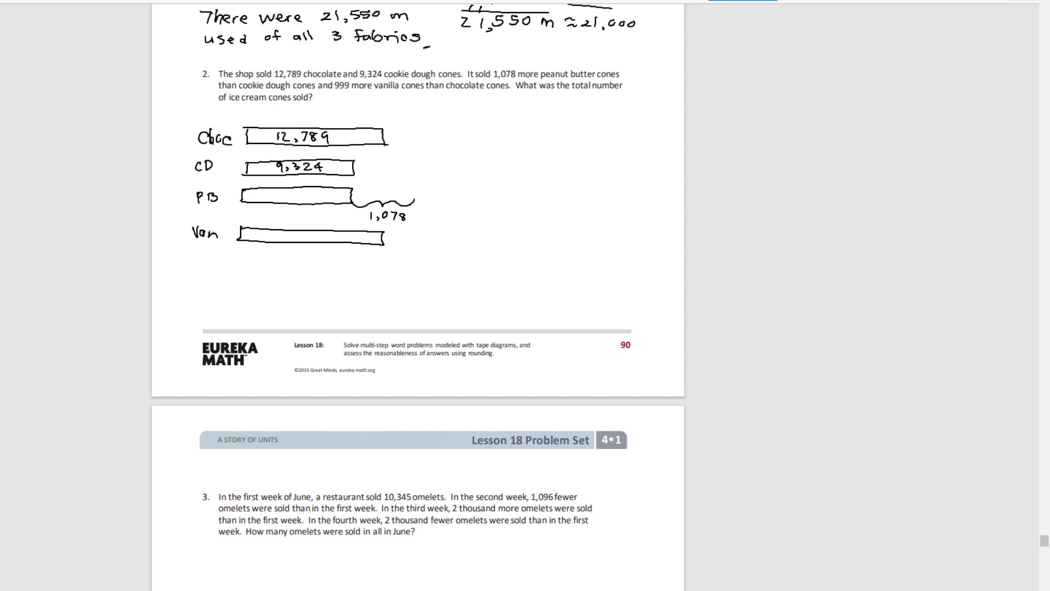
drag(382, 238, 405, 248)
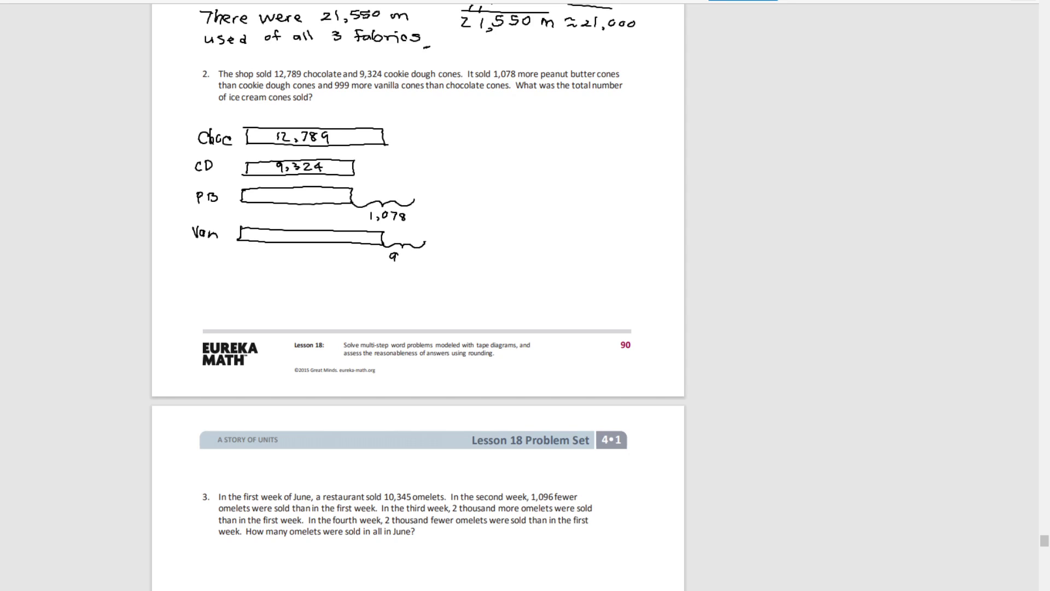
text(99)
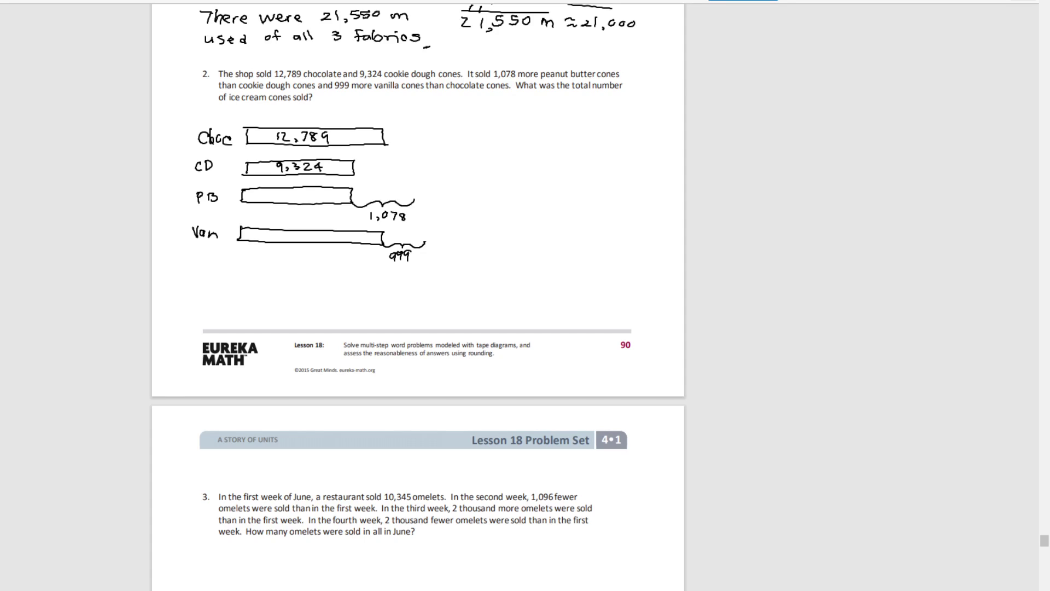
- Handwrite the PB column addition 9,324 + 1,078 = 10,402
text(PB: 9)
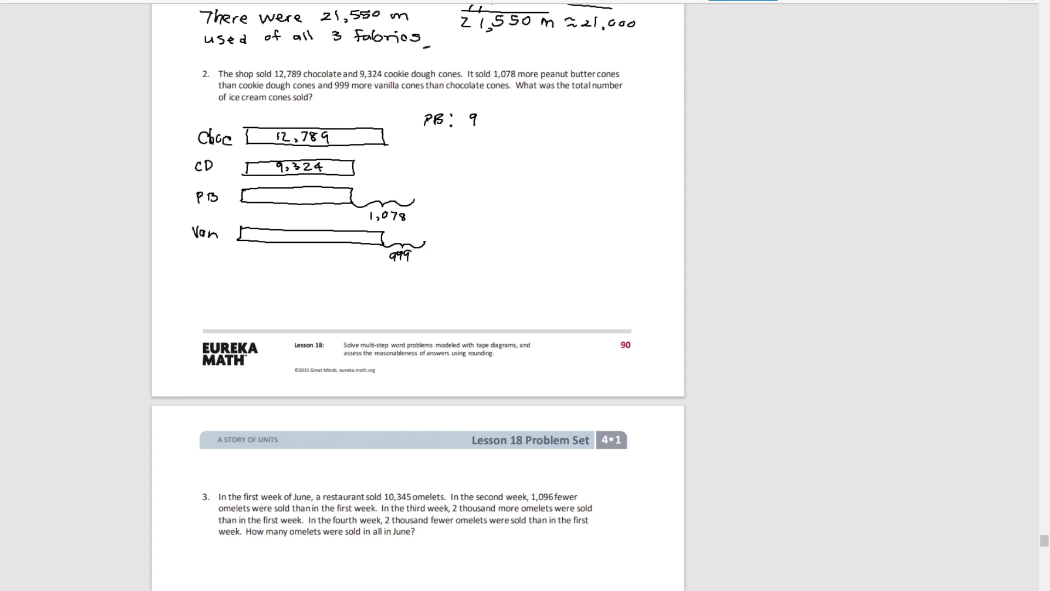
text(,324)
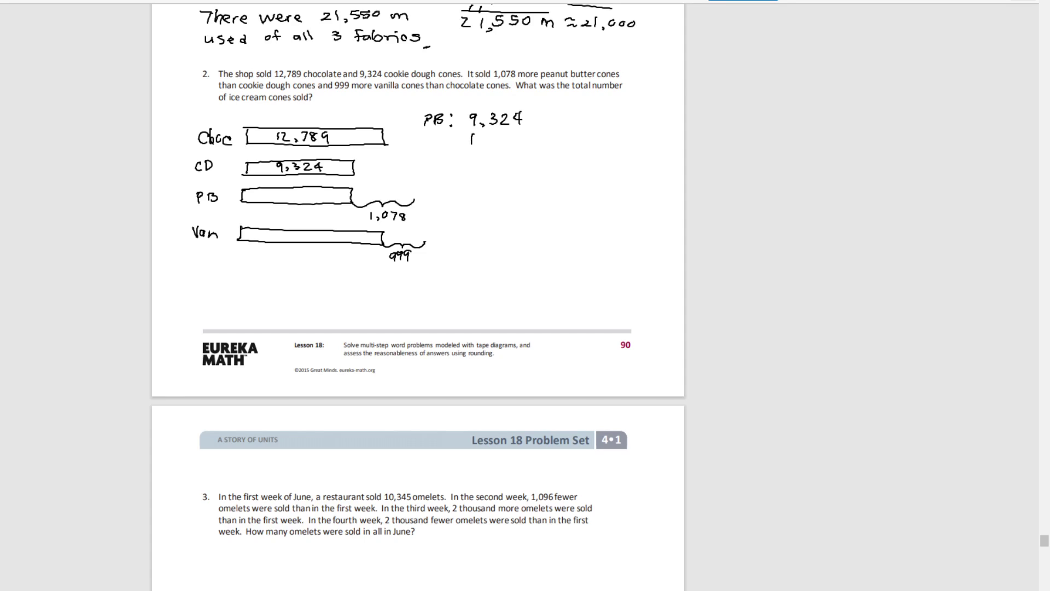
text(1,078)
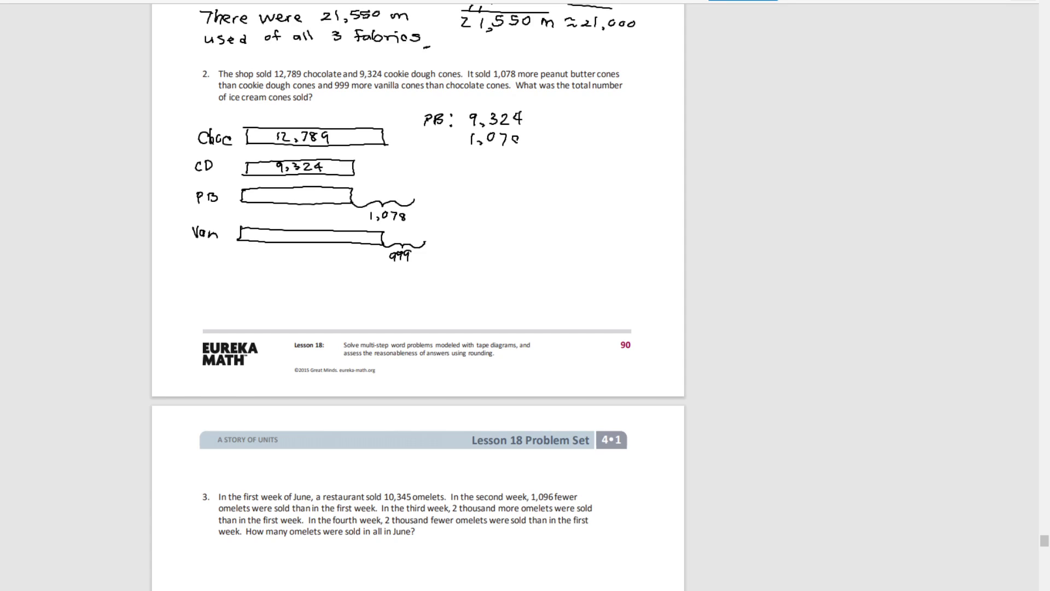
text(+1,078)
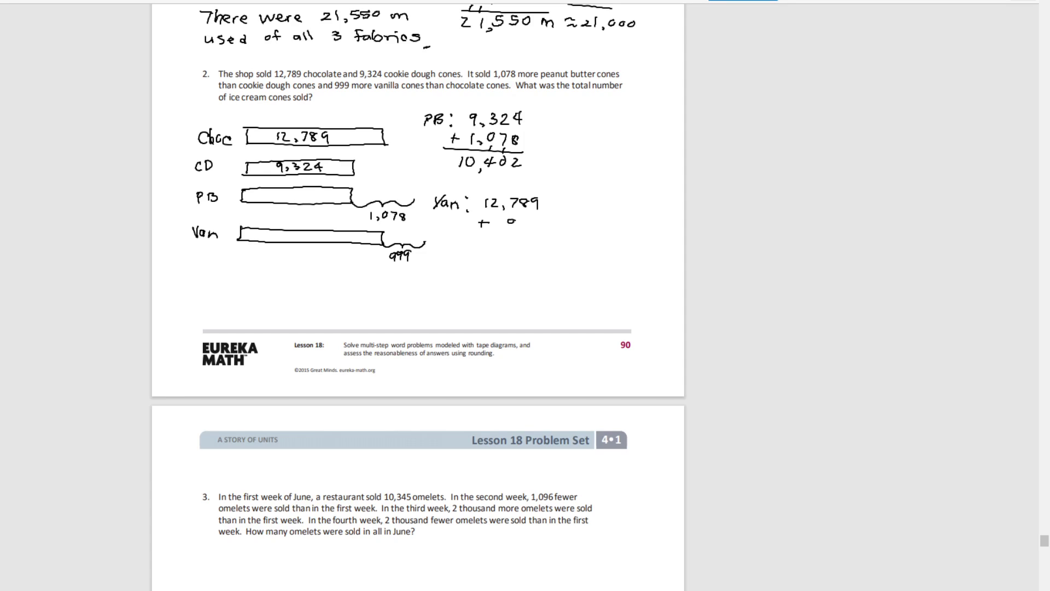
- Handwrite the Van column addition 12,789 + 999 = 13,788
text(999)
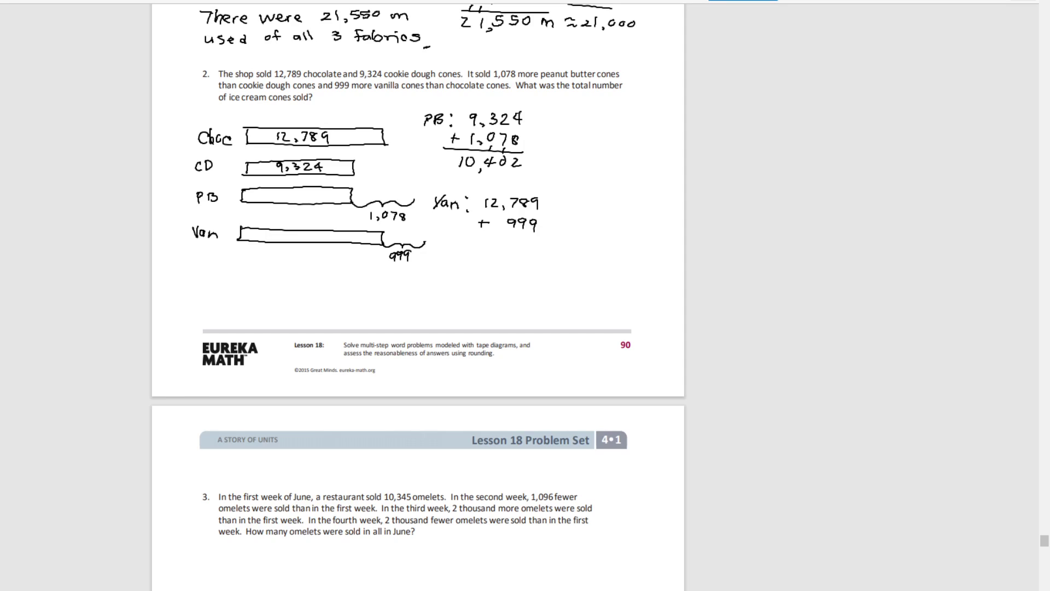
drag(466, 237, 552, 243)
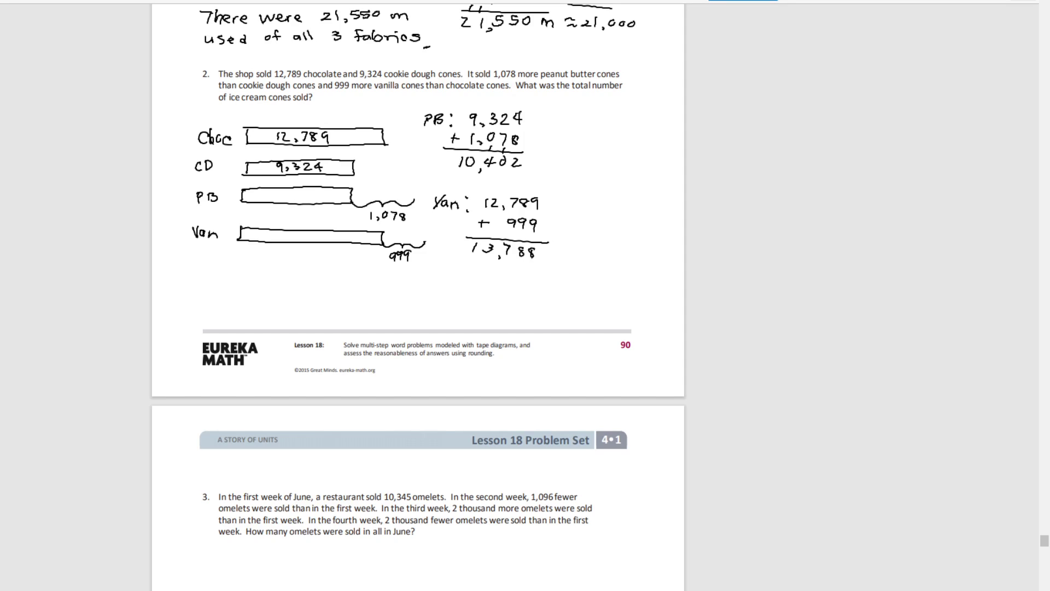
text(12.)
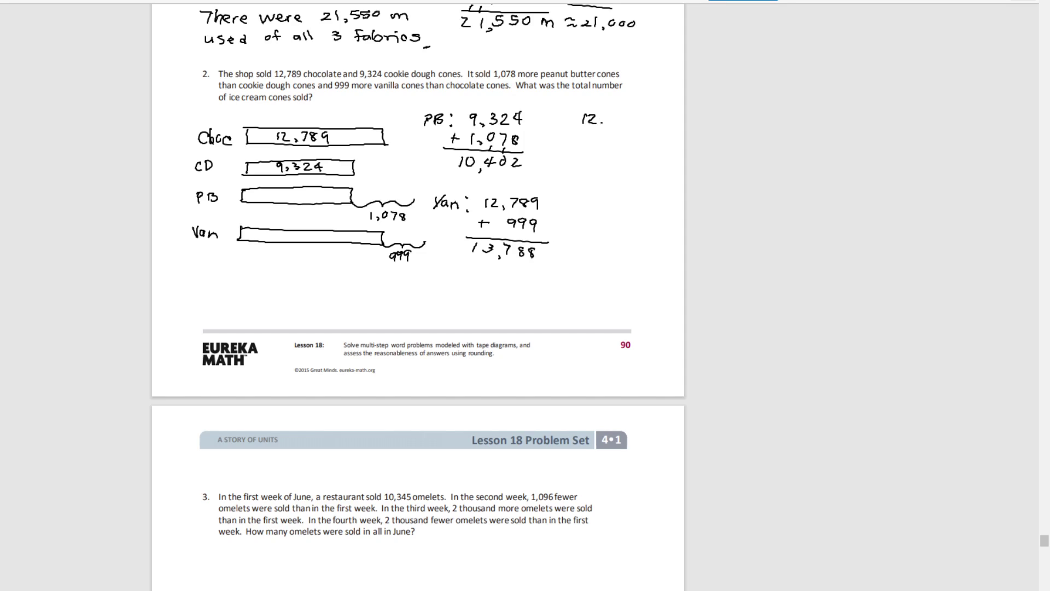
- Scroll down so problem 3 about omelets and its blank work space are showing
scroll(down, 3)
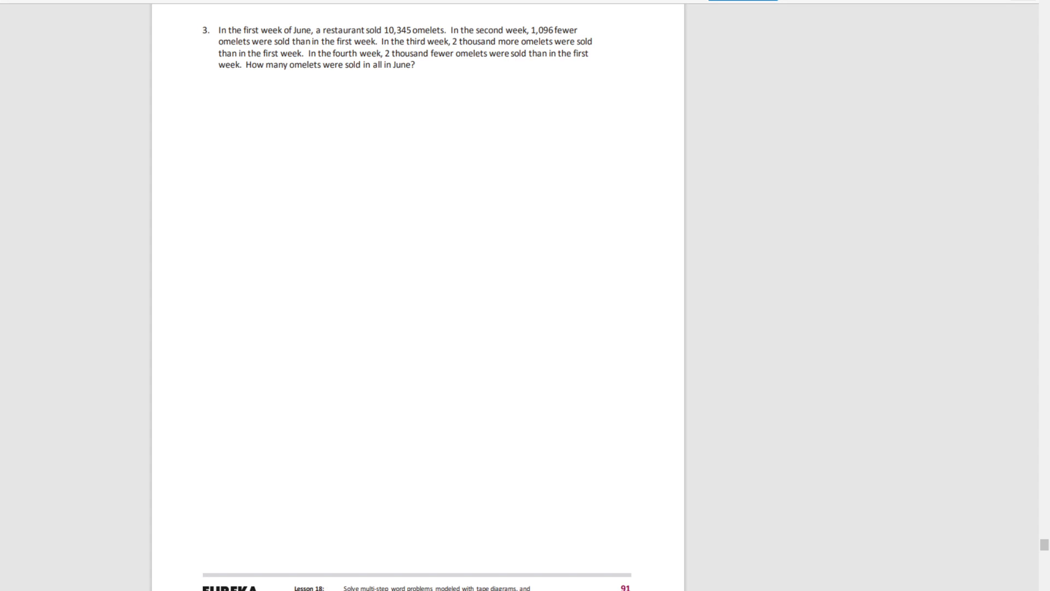
- Label and draw the Week 1 bar of 10,345, the shorter Week 2 bar, and the Week 3 bar with a 2,000-more piece
click(217, 112)
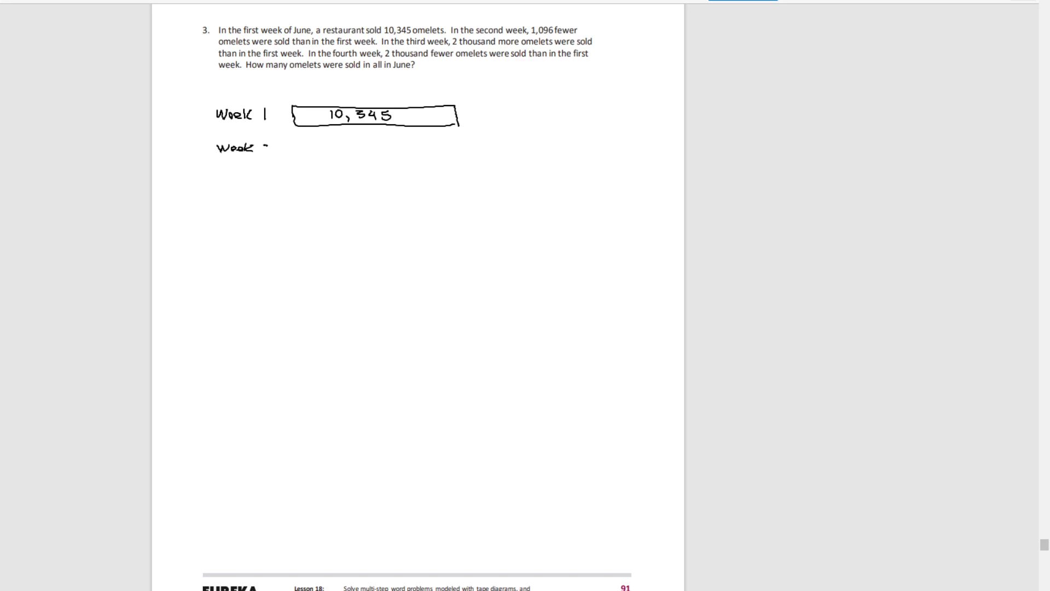
text(2)
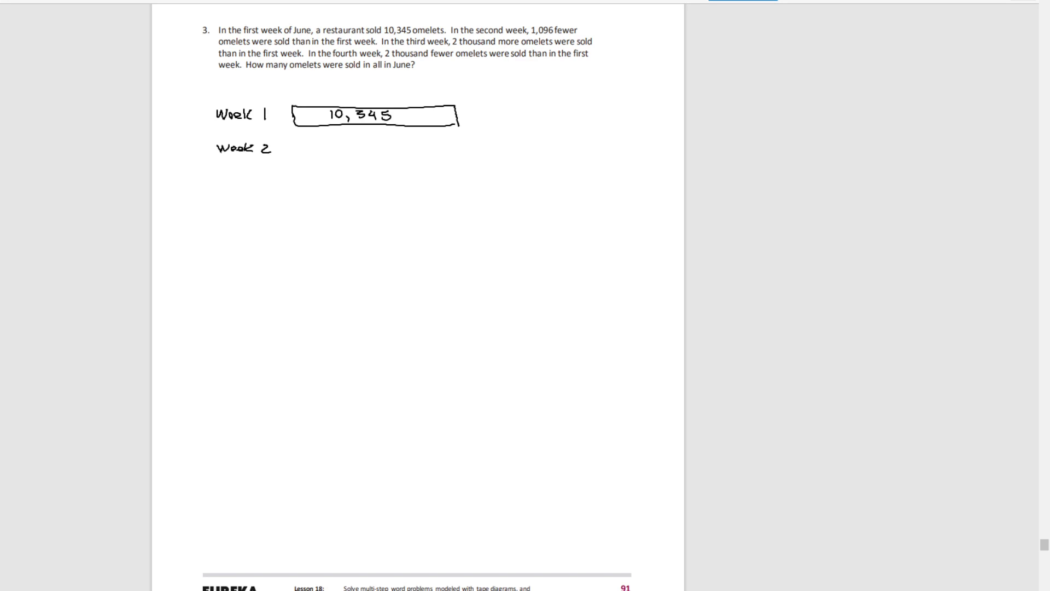
drag(298, 148, 416, 151)
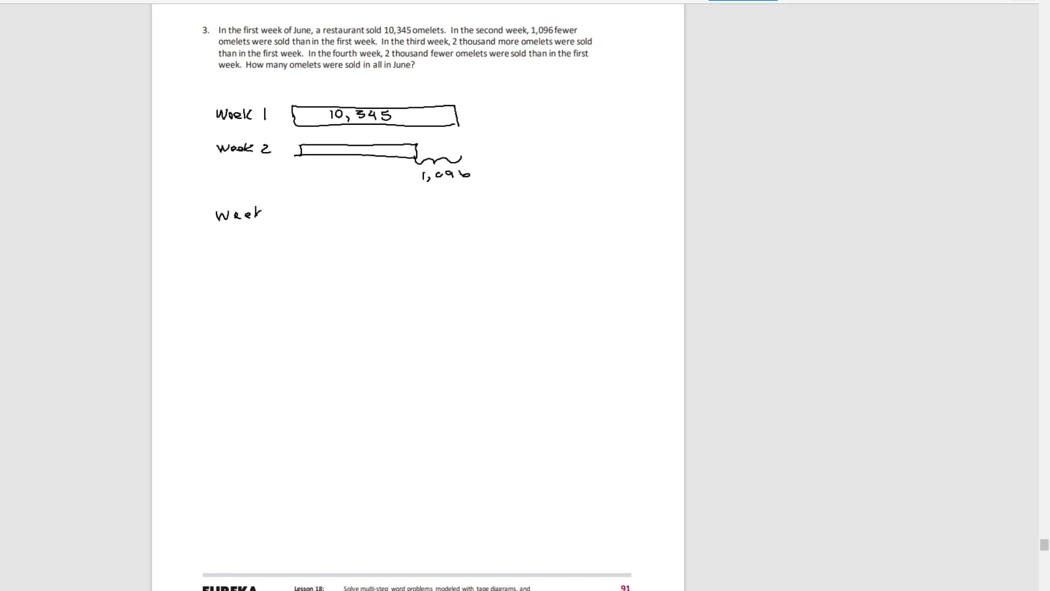
text(3)
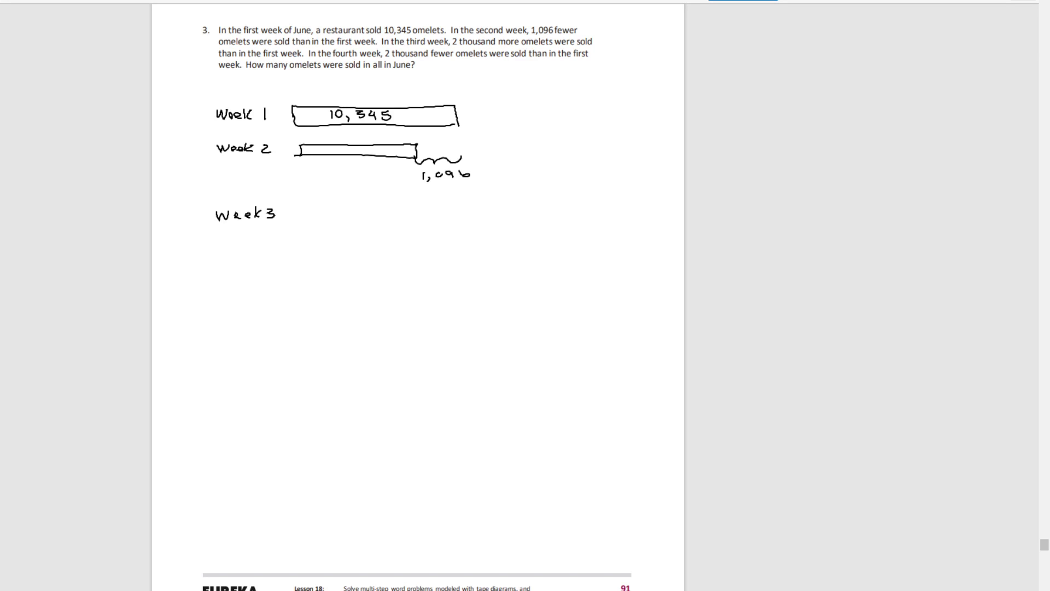
drag(302, 208, 461, 210)
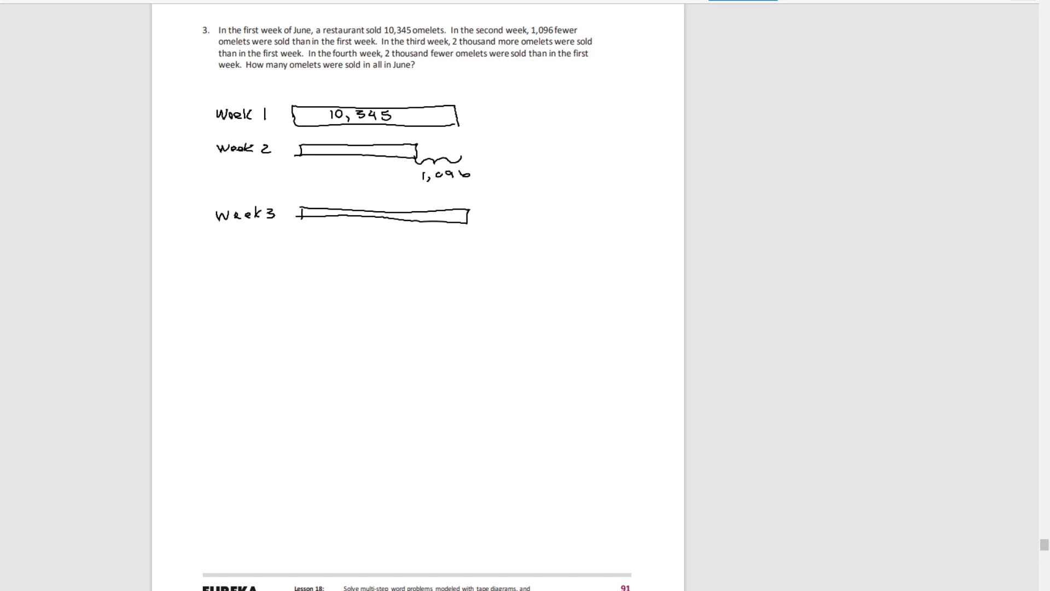
drag(469, 217, 536, 218)
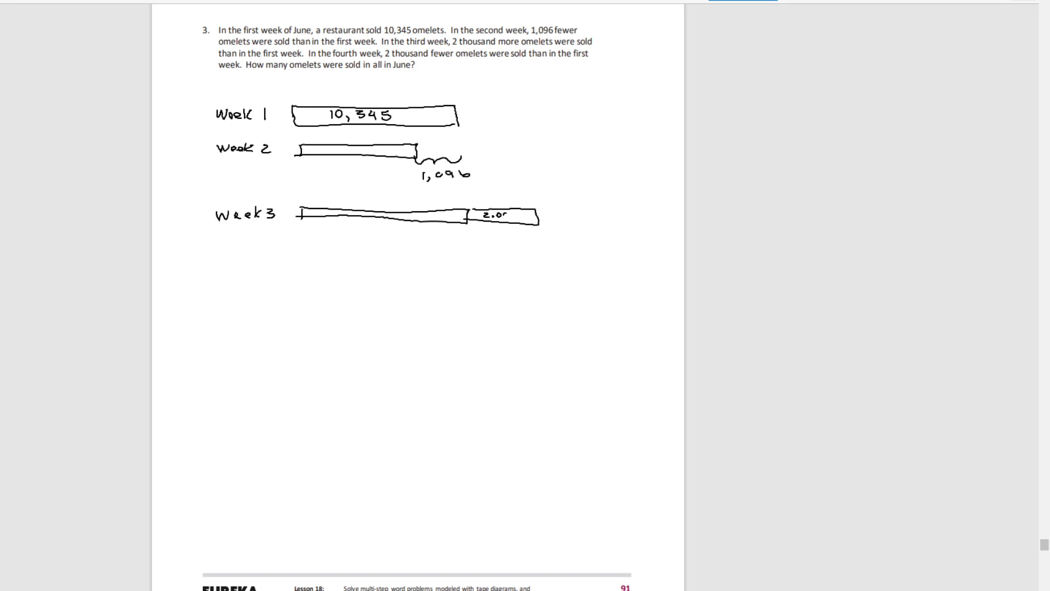
text(00)
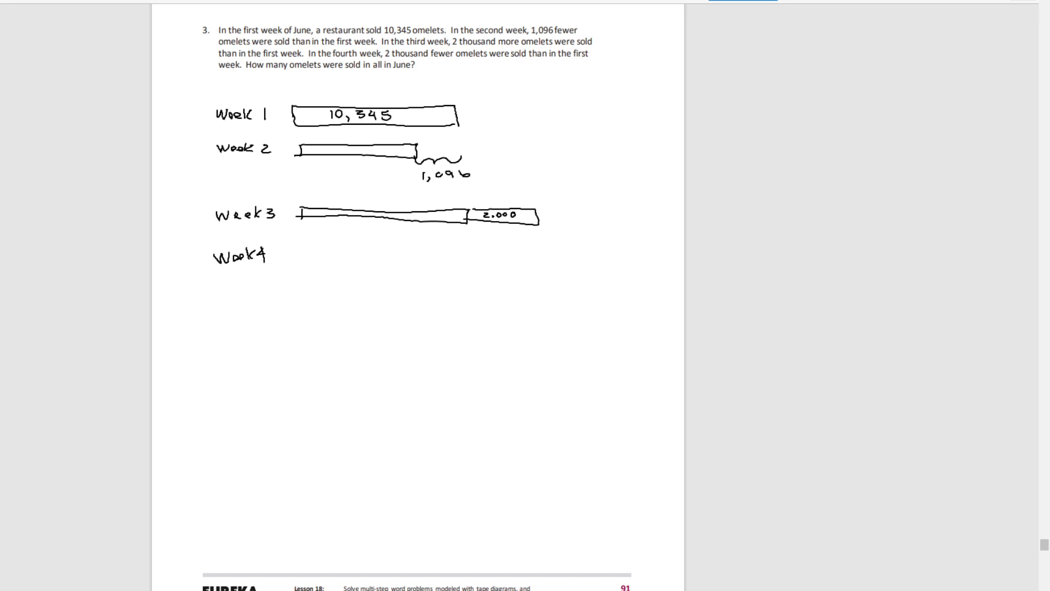
- Draw the Week 4 bar shorter than Week 1 with a dashed guide and a brace labelled 2,000 fewer
drag(297, 246, 300, 261)
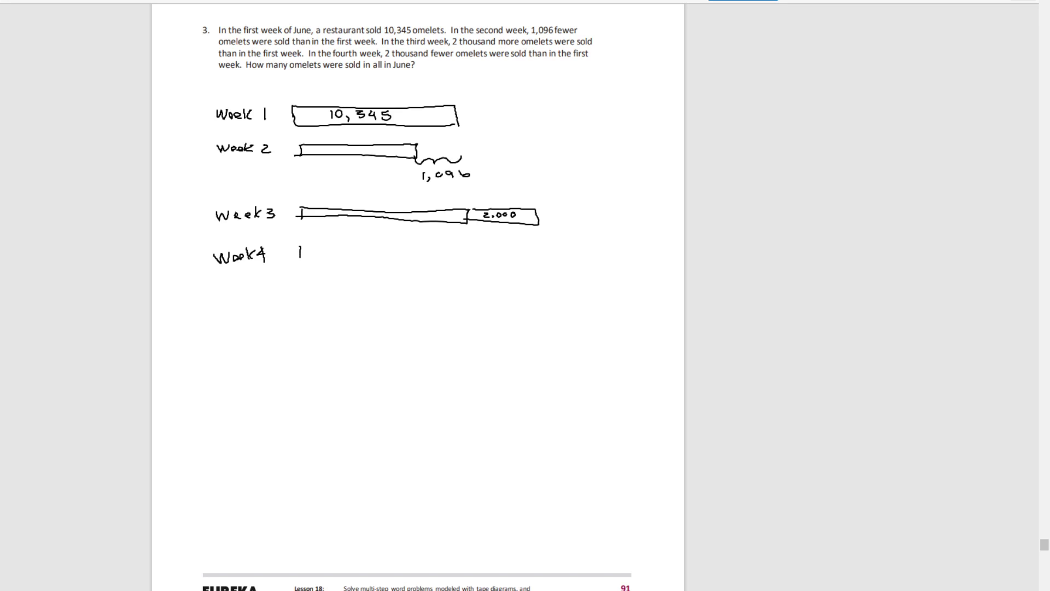
drag(297, 249, 342, 247)
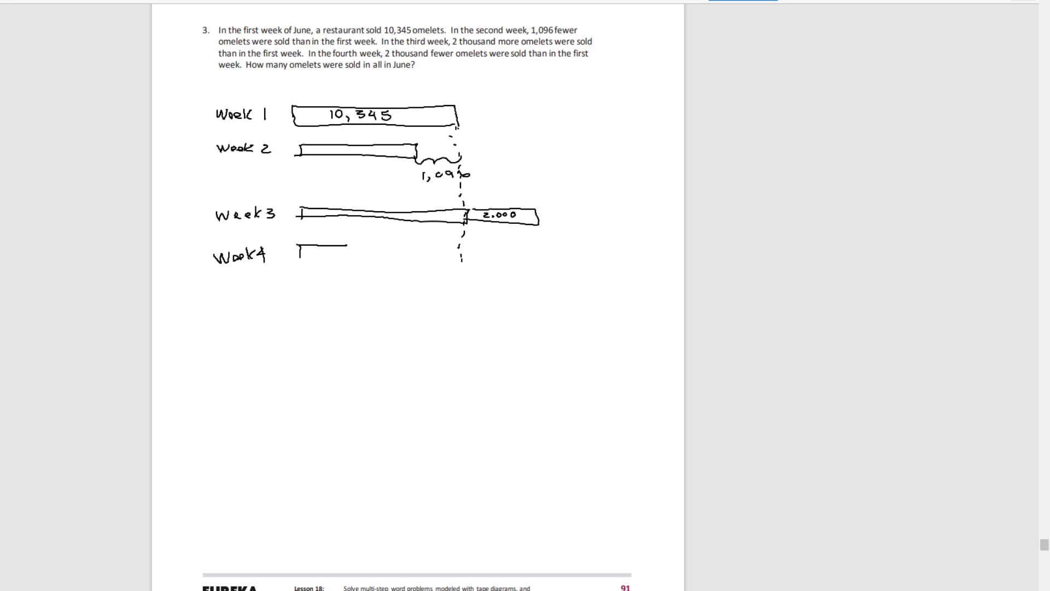
drag(342, 243, 420, 248)
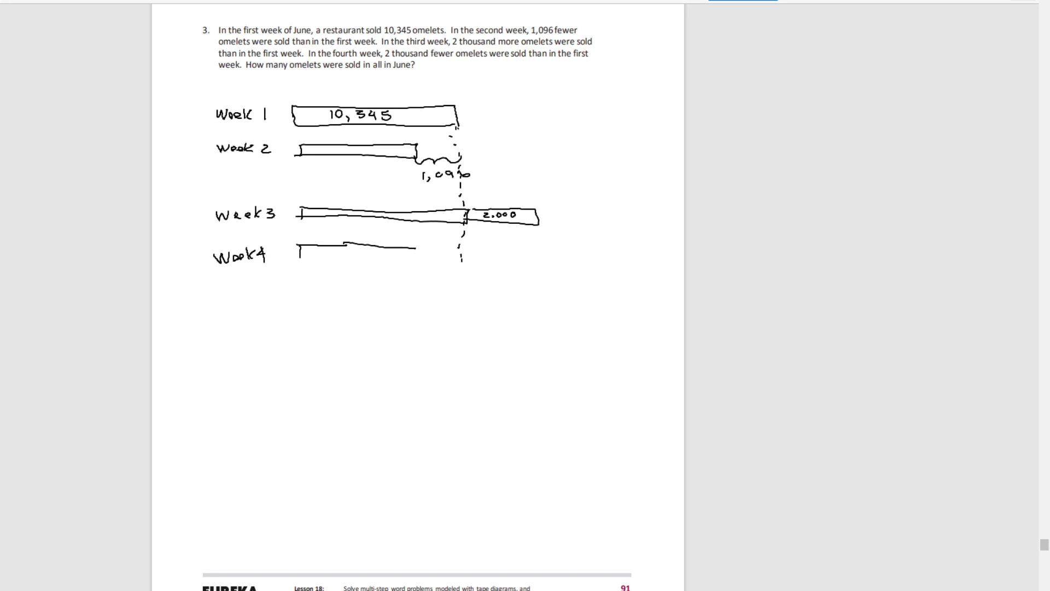
drag(294, 262, 426, 261)
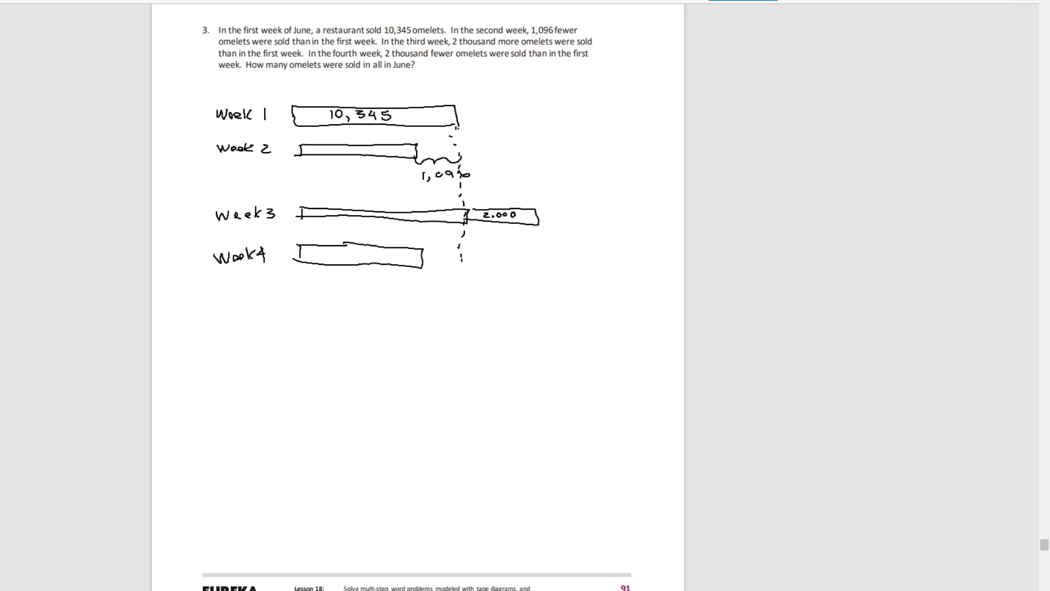
drag(420, 268, 460, 268)
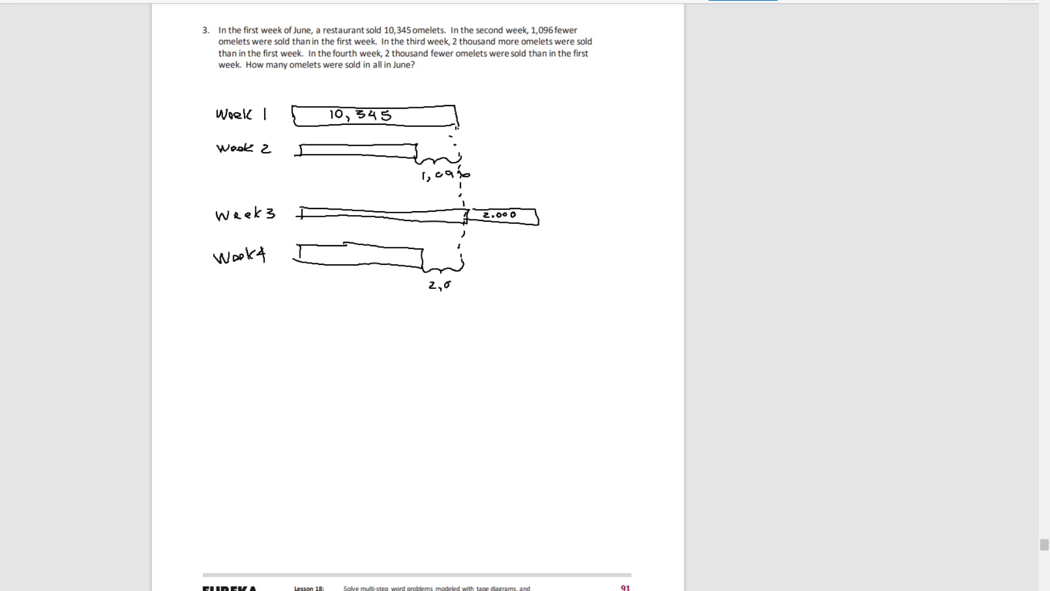
text(00)
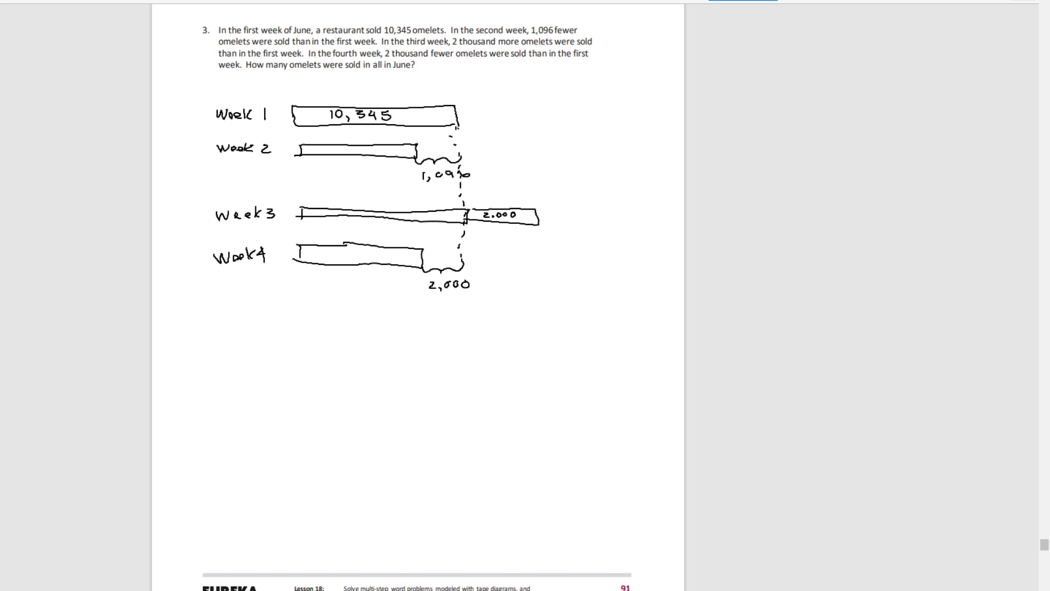
- Write 'Week 2:' and the column subtraction 10,345 − 1,096 with regrouping, underlined
text(Week 2:)
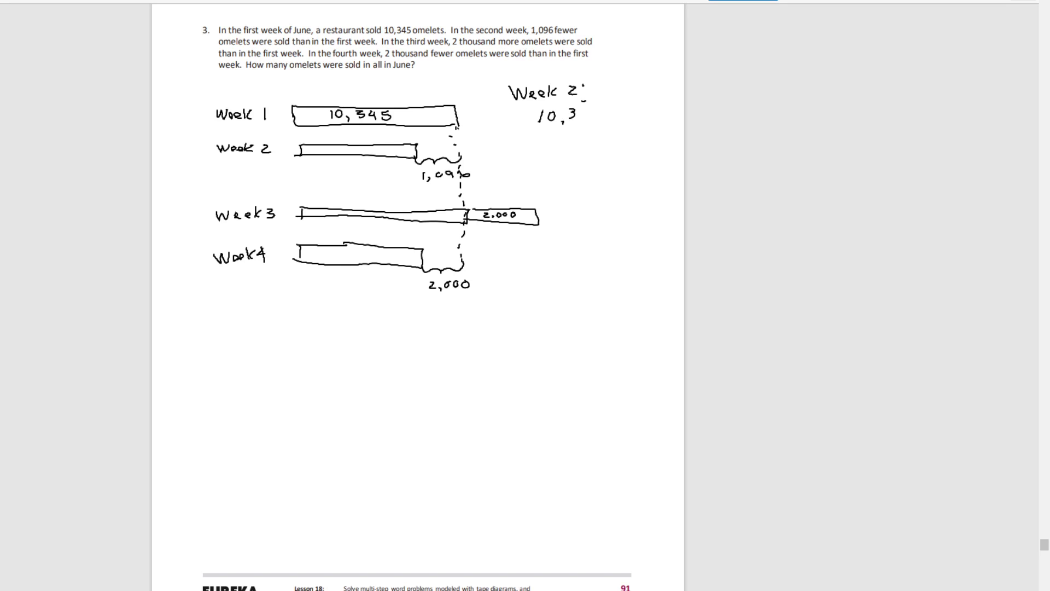
text(45)
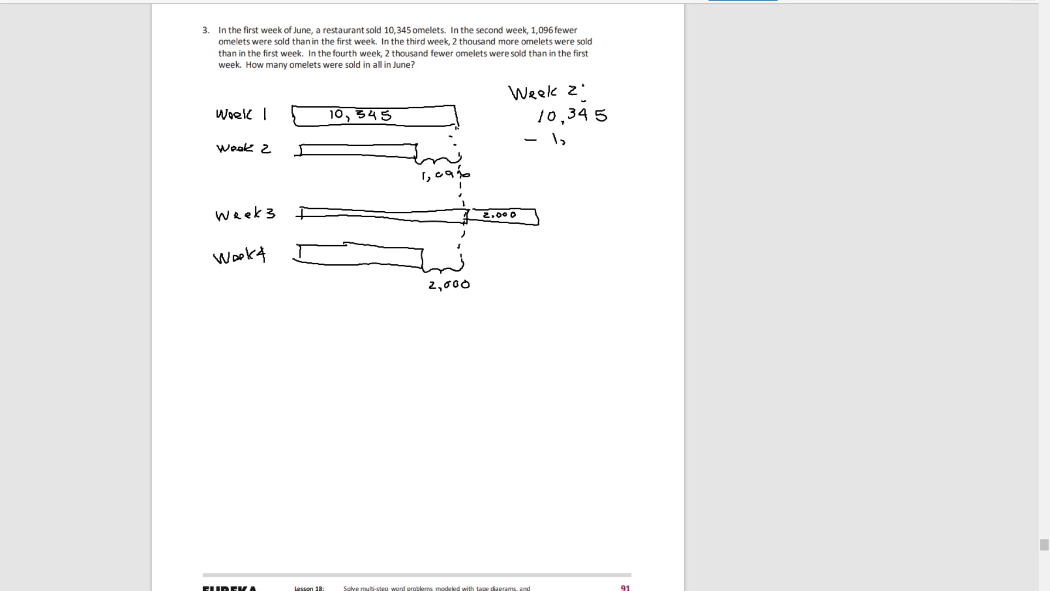
text(09)
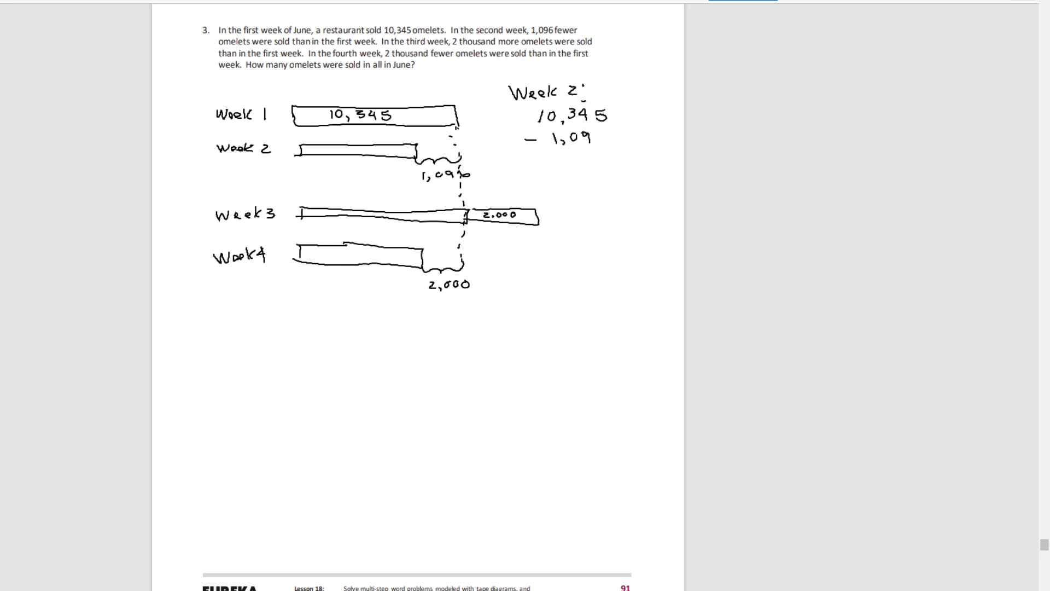
text(6)
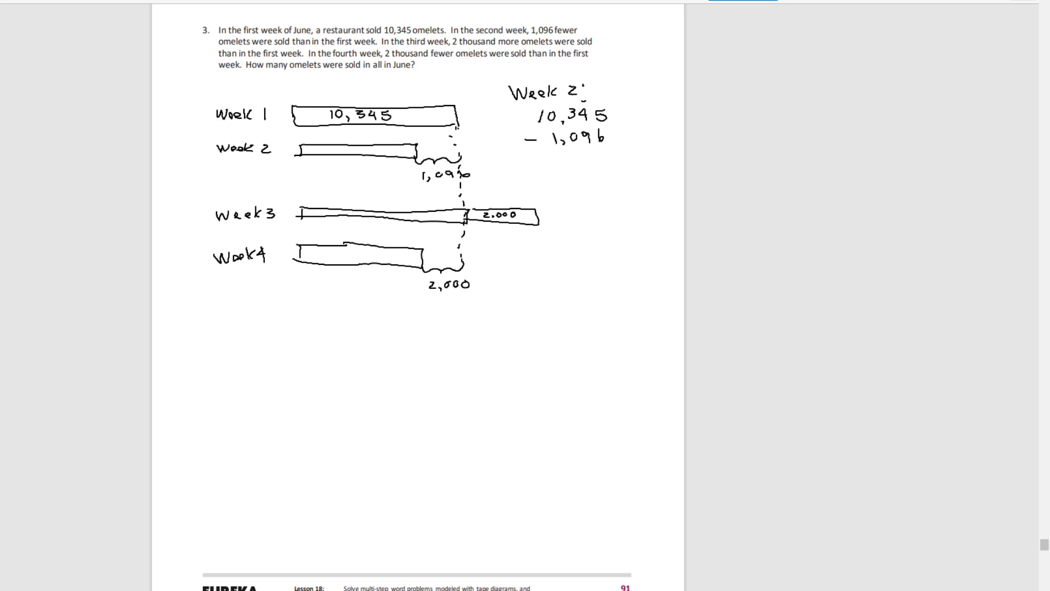
drag(523, 151, 619, 151)
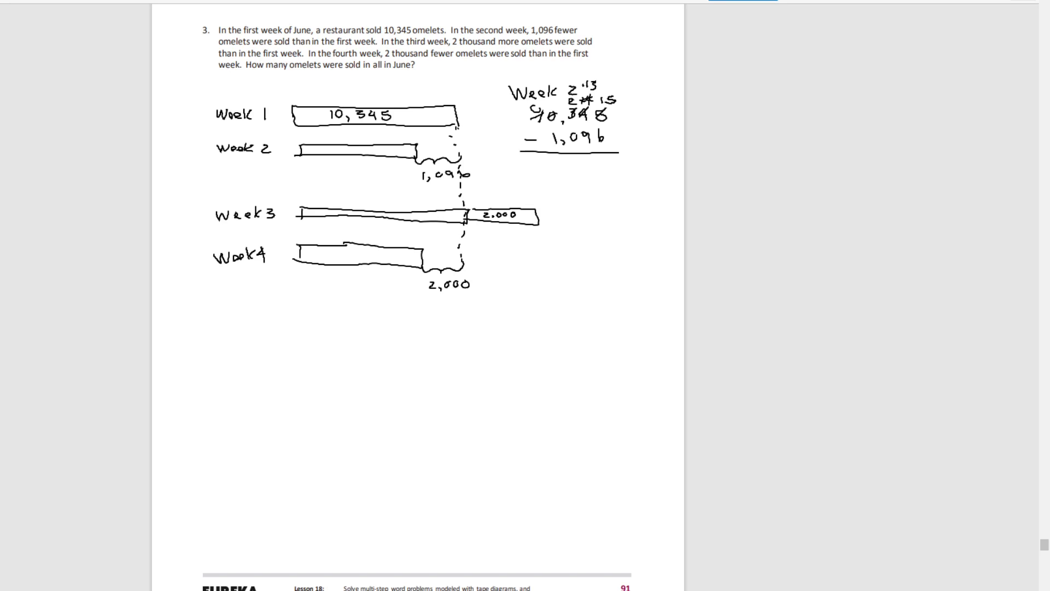
scroll(down, 3)
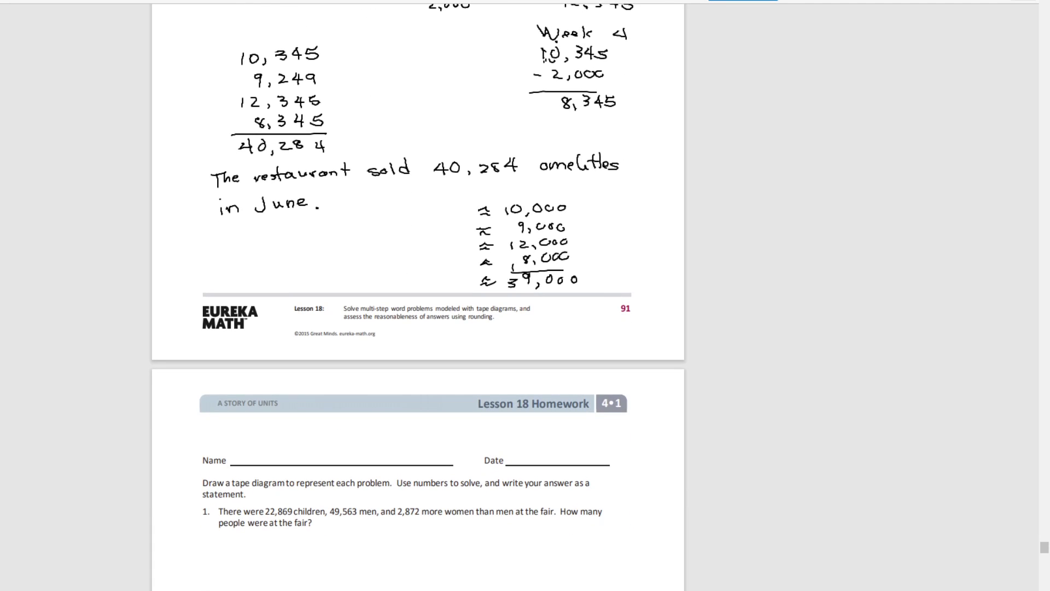